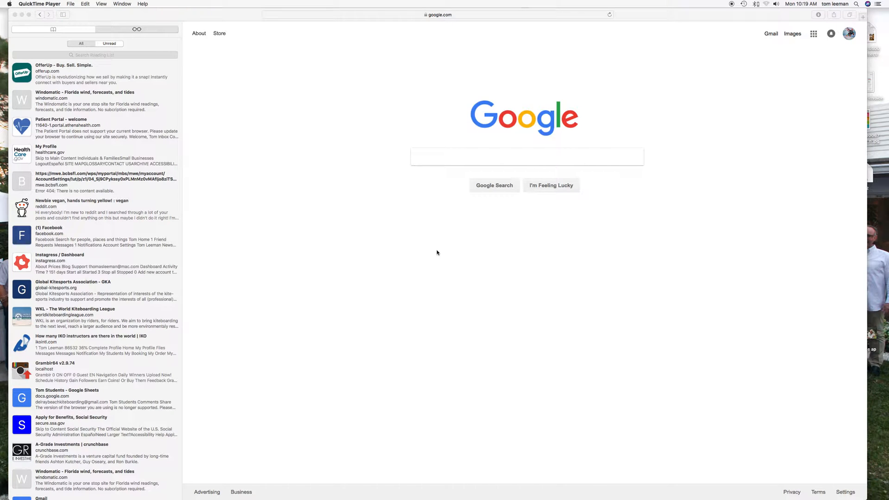
pyautogui.moveTo(693, 109)
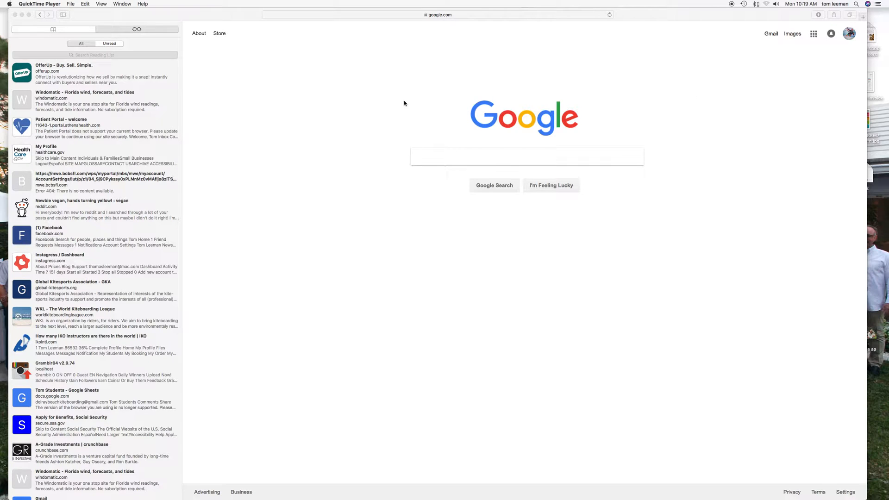
pyautogui.moveTo(750, 72)
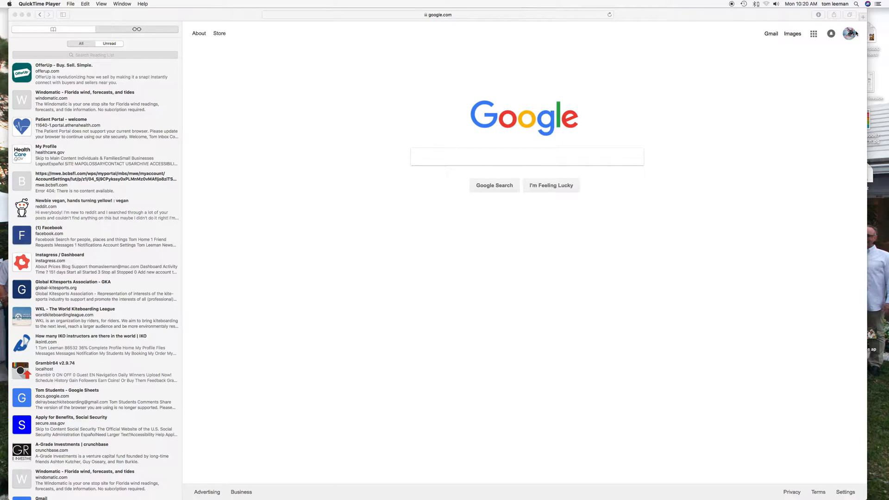
pyautogui.moveTo(747, 35)
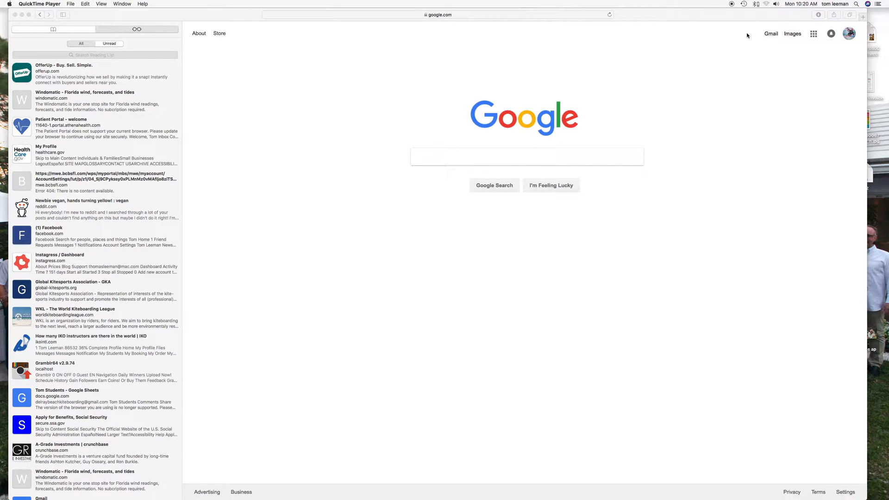
pyautogui.moveTo(784, 44)
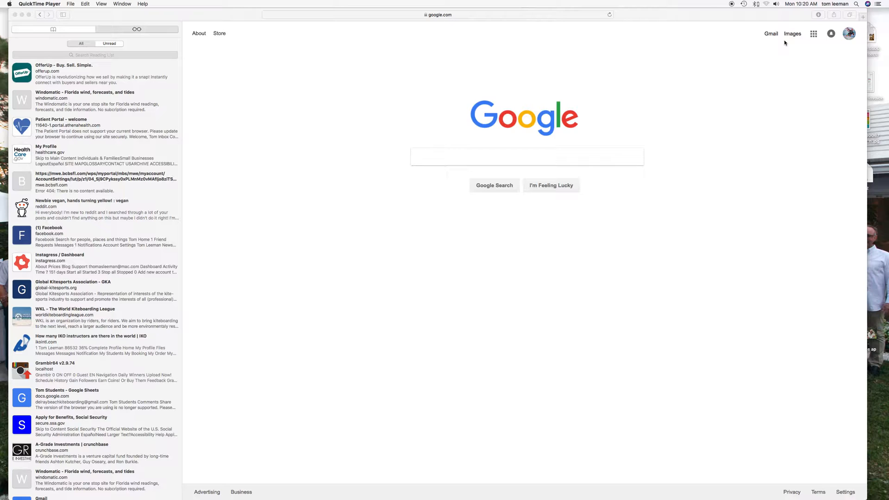
pyautogui.moveTo(817, 42)
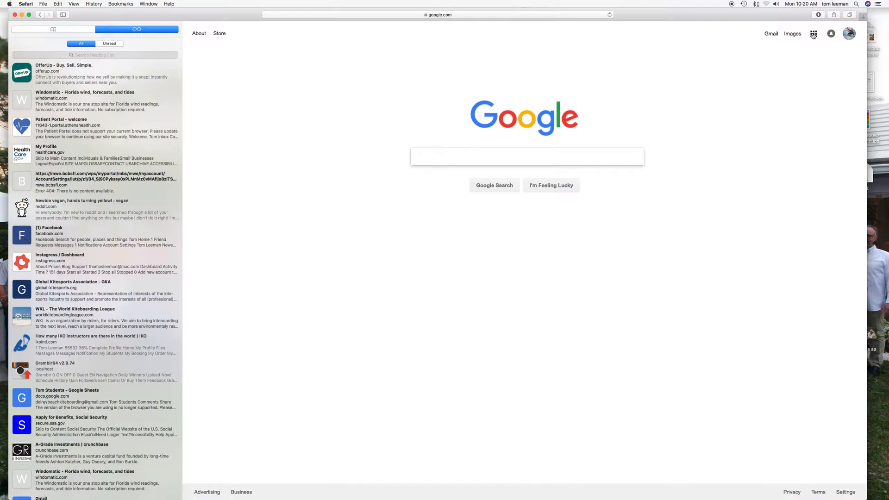
# - Go from the Google homepage to youtube.com via the Google apps grid
pyautogui.click(813, 34)
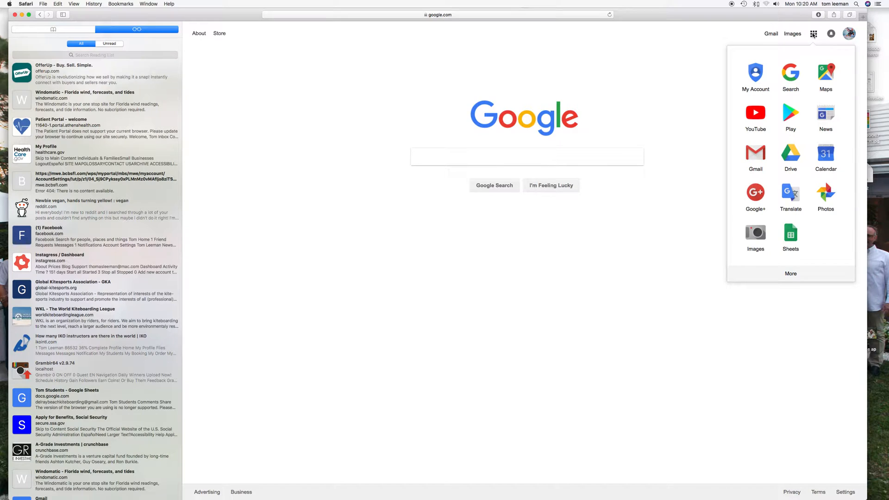
pyautogui.moveTo(756, 113)
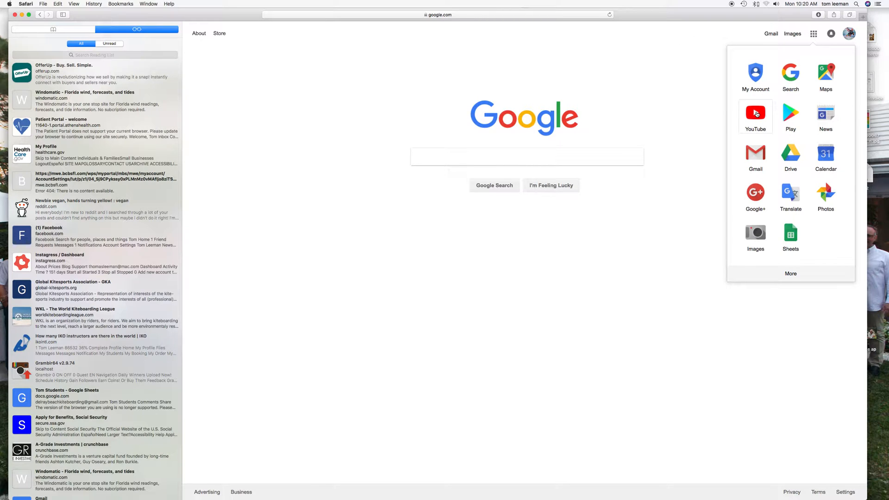
pyautogui.click(756, 113)
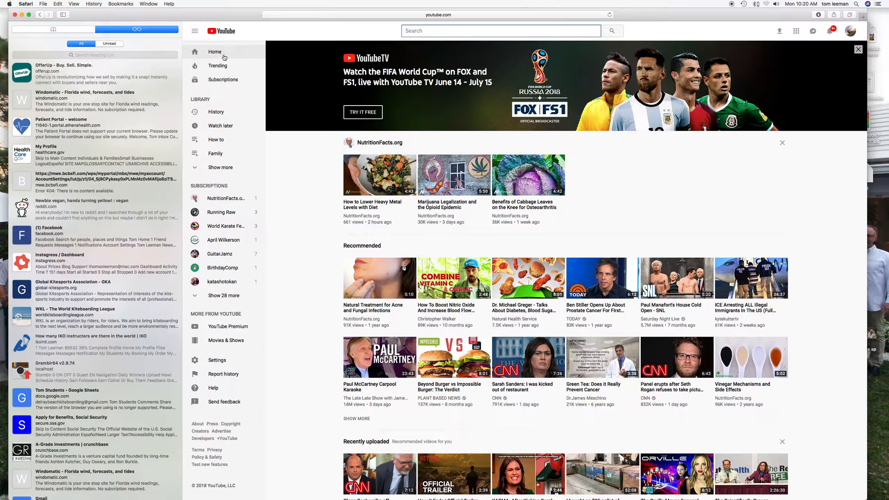
pyautogui.moveTo(221, 222)
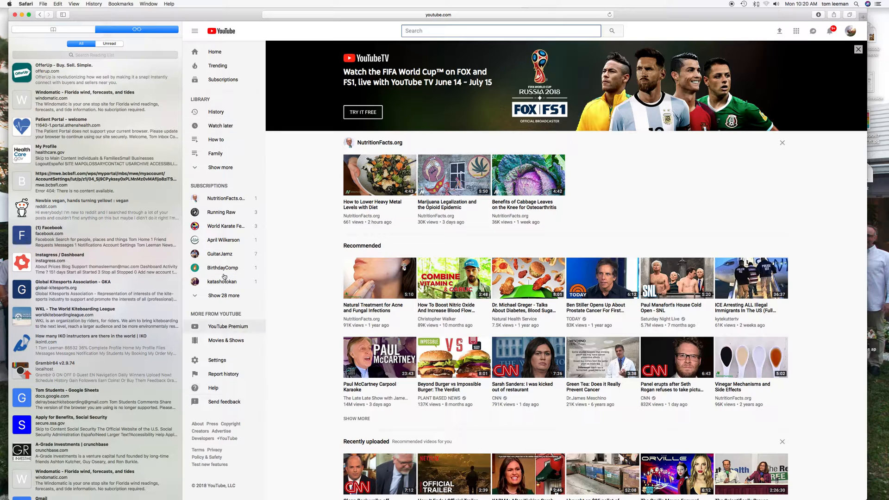
pyautogui.moveTo(845, 35)
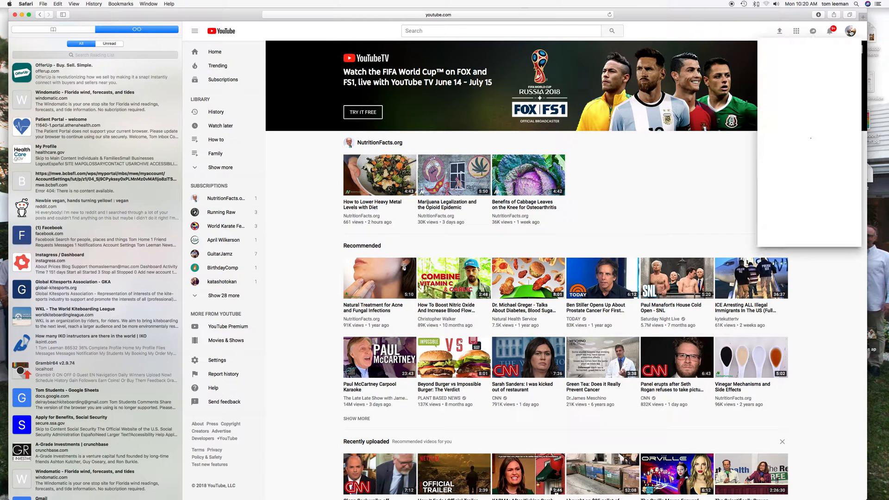
# - Show the account menu from the profile avatar in the top-right corner
pyautogui.click(851, 31)
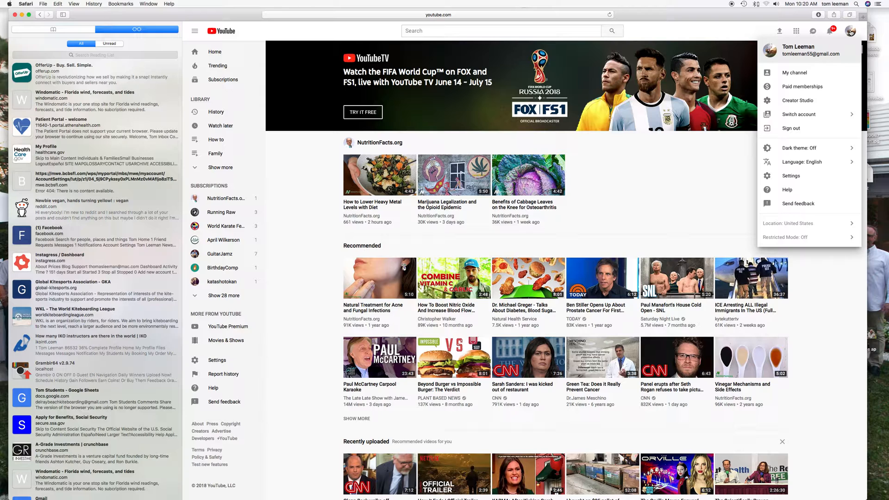
pyautogui.moveTo(795, 72)
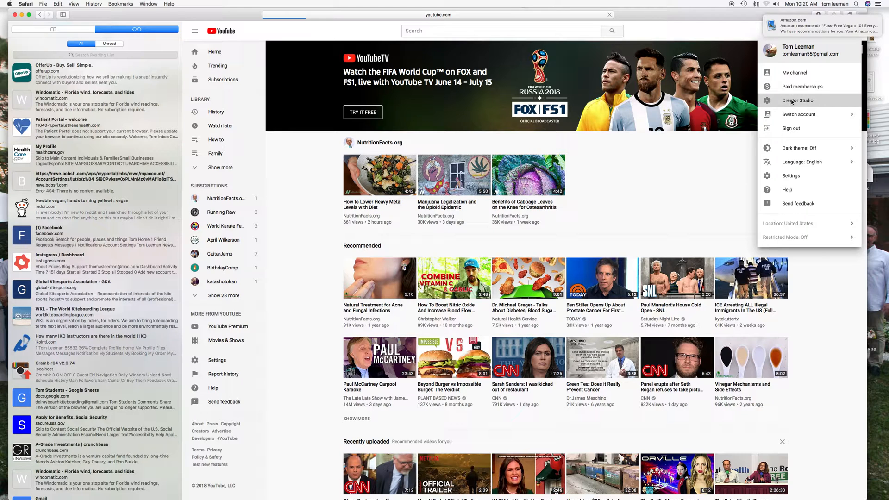
# - Enter Creator Studio to reach the channel dashboard with recent videos and 28-day analytics
pyautogui.click(798, 100)
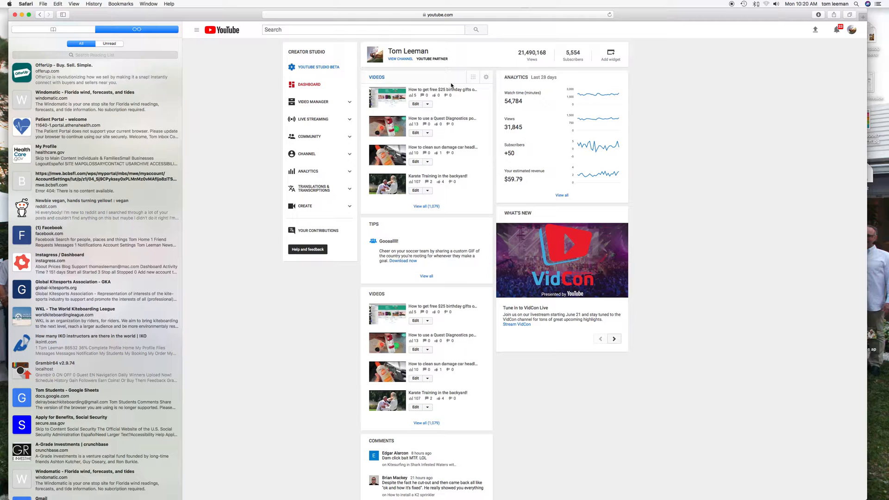
pyautogui.moveTo(471, 54)
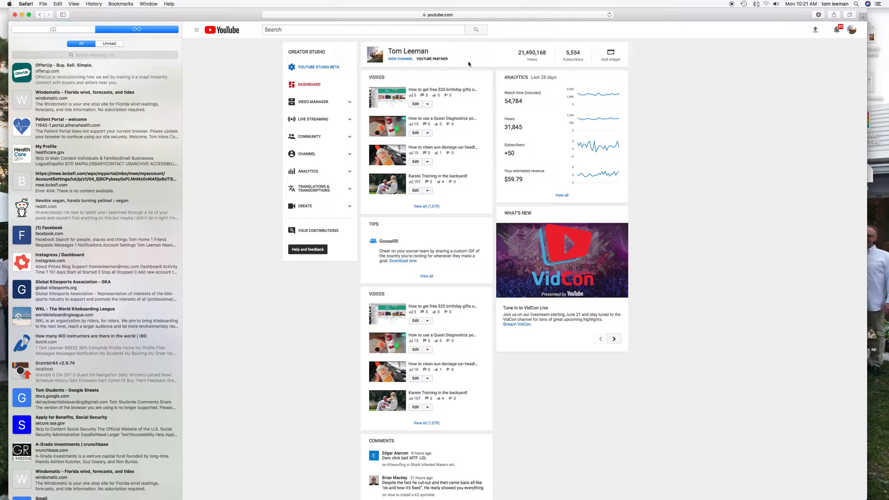
pyautogui.moveTo(518, 55)
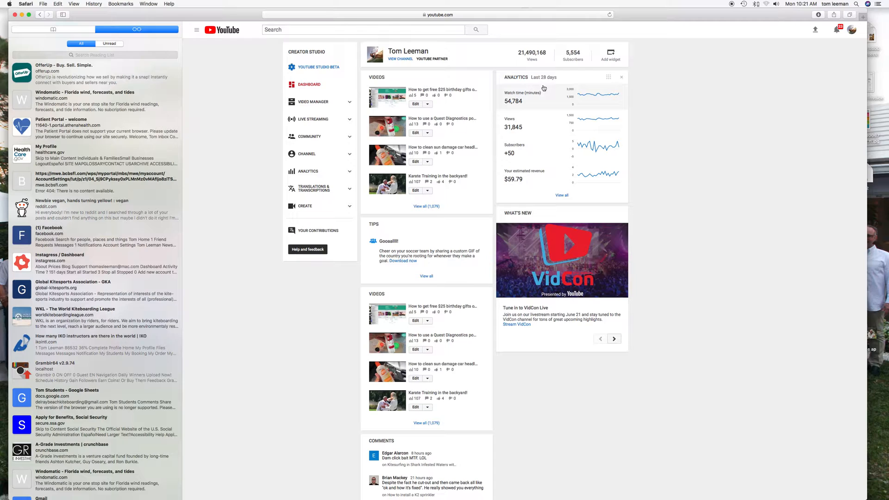
pyautogui.moveTo(508, 105)
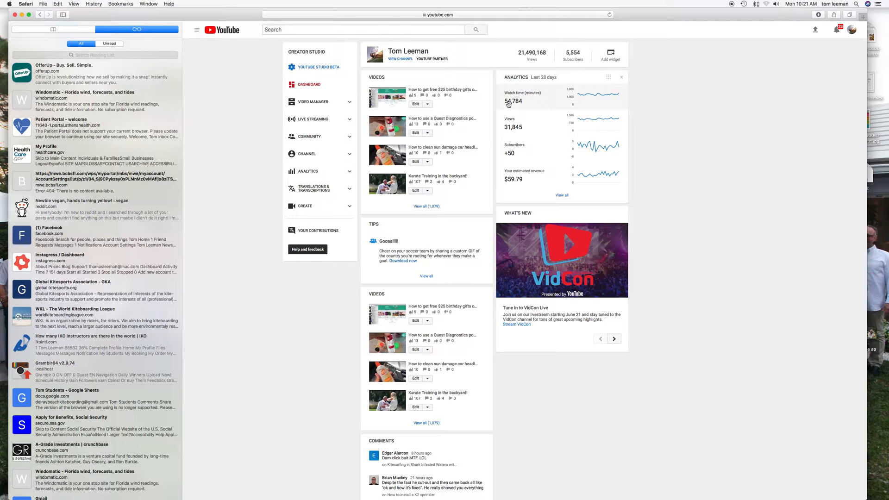
pyautogui.moveTo(527, 104)
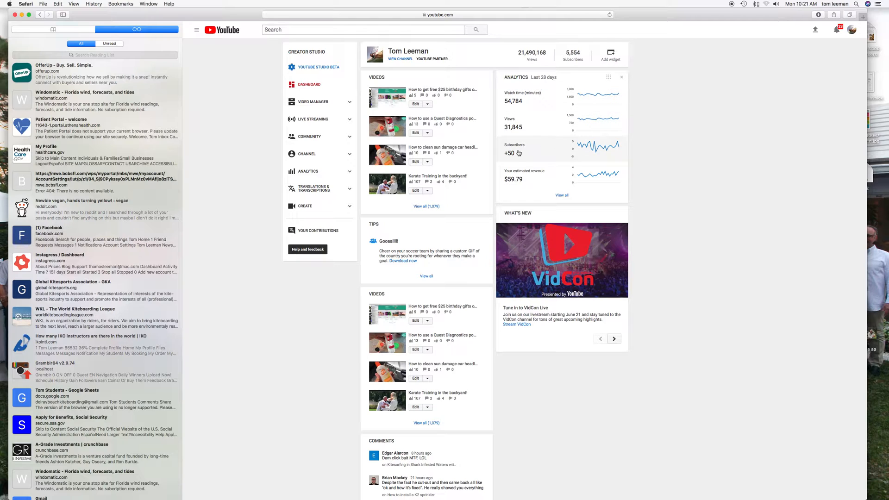
pyautogui.moveTo(513, 211)
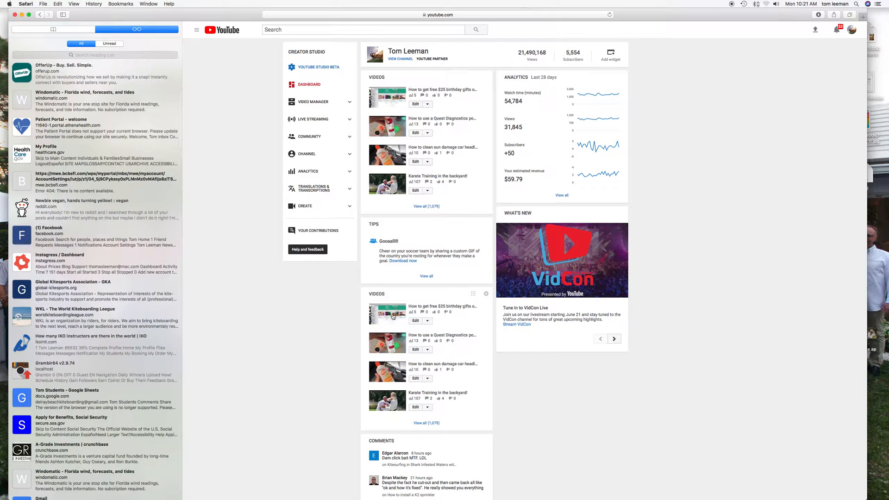
pyautogui.moveTo(312, 102)
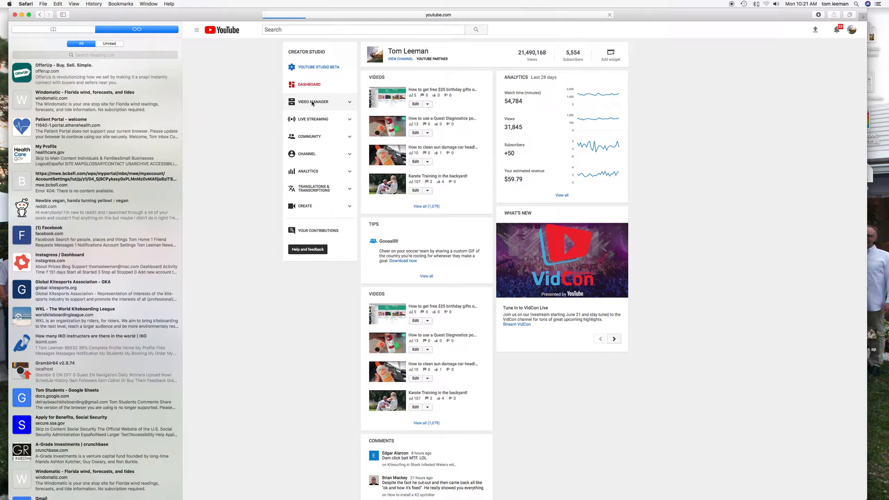
# - Go to Video Manager's list of 1,079 uploads and show the View: Newest filter options
pyautogui.click(313, 102)
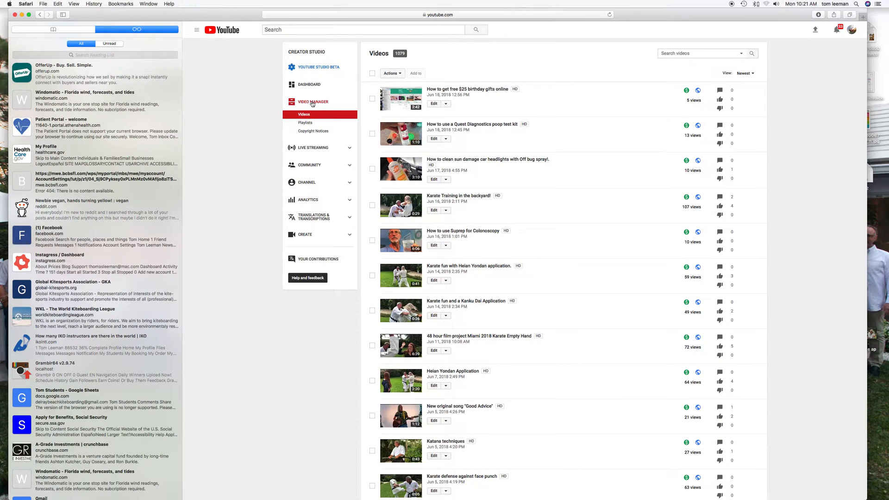
pyautogui.moveTo(571, 92)
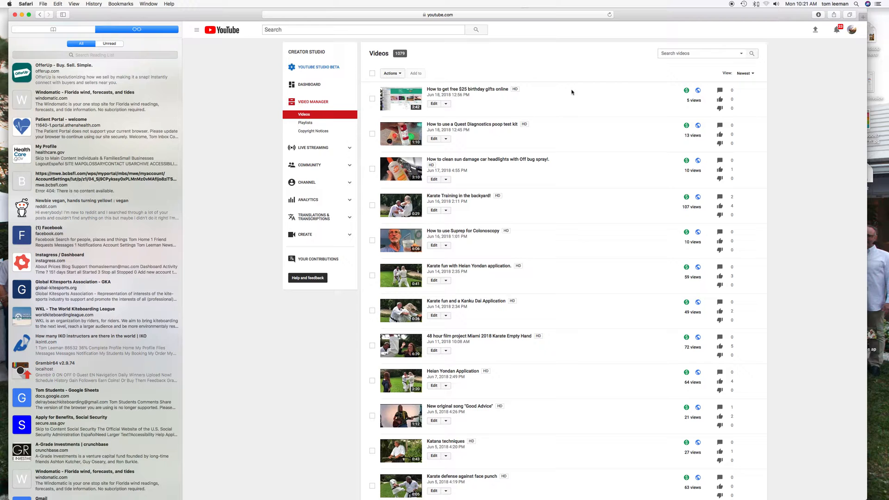
pyautogui.moveTo(487, 173)
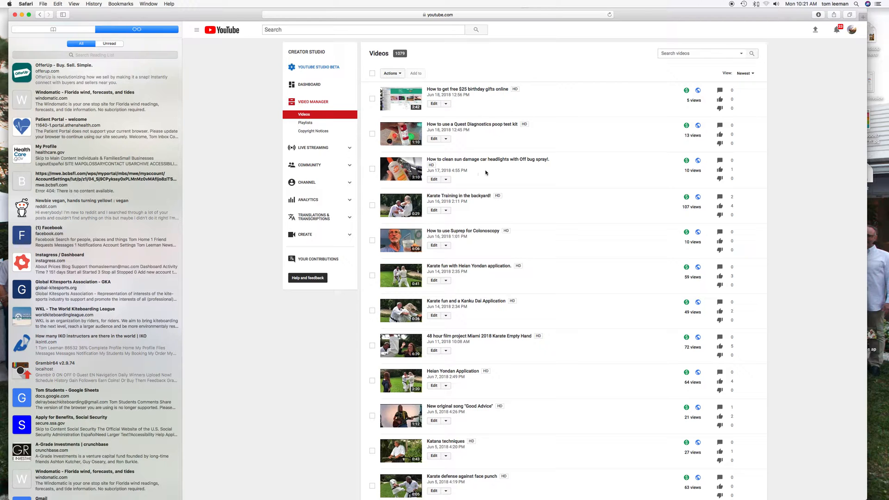
pyautogui.moveTo(498, 271)
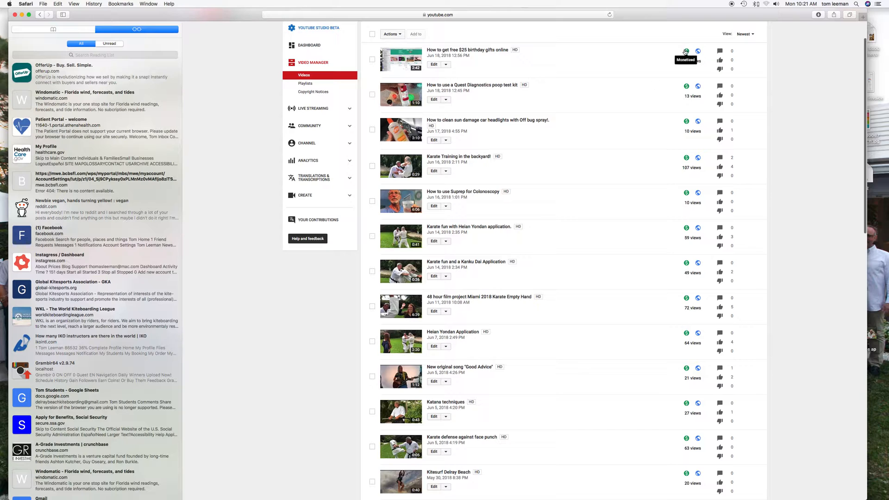
pyautogui.moveTo(705, 444)
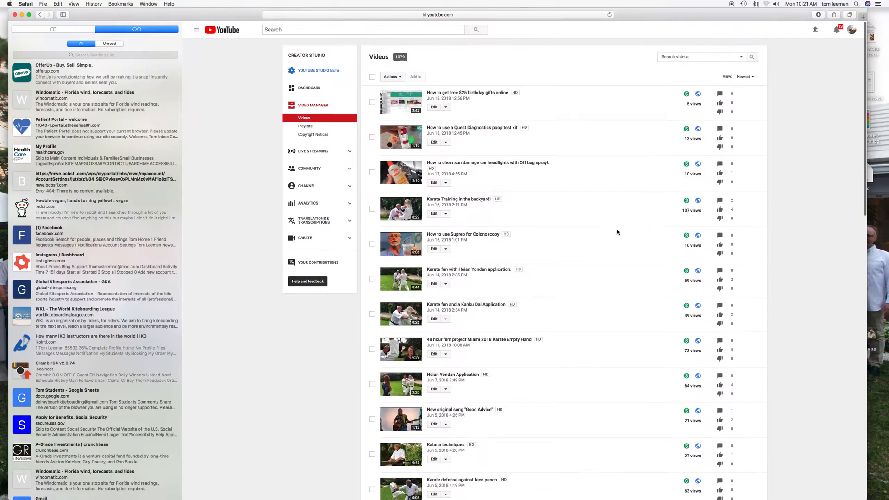
pyautogui.click(744, 77)
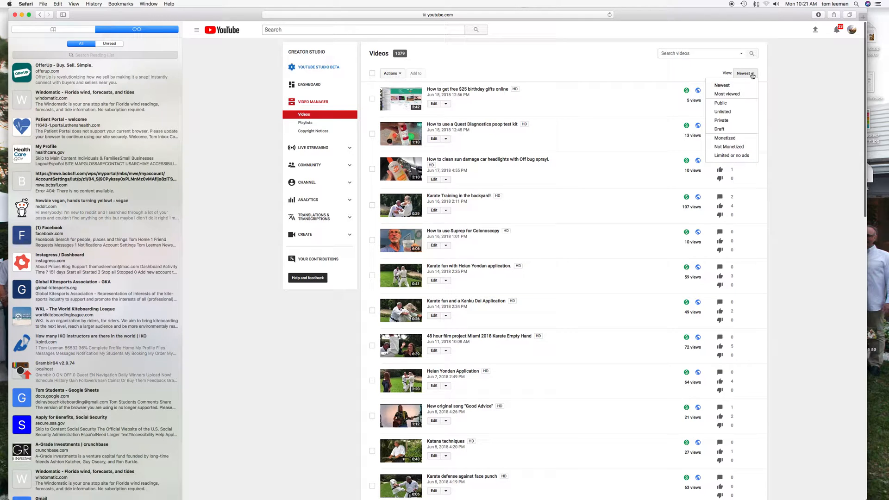
pyautogui.click(744, 73)
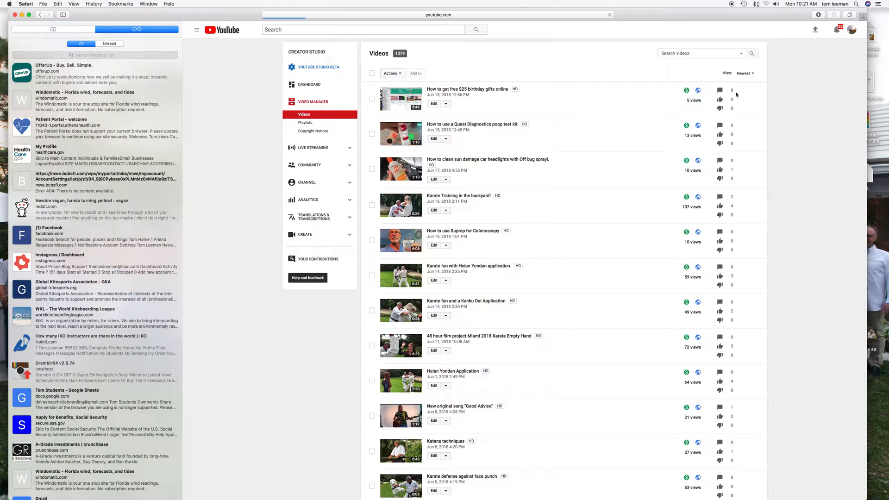
pyautogui.moveTo(758, 77)
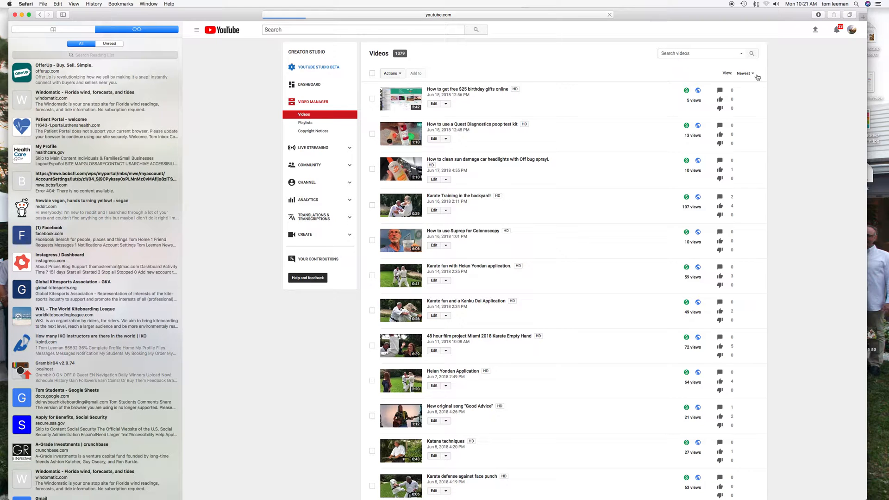
pyautogui.click(745, 72)
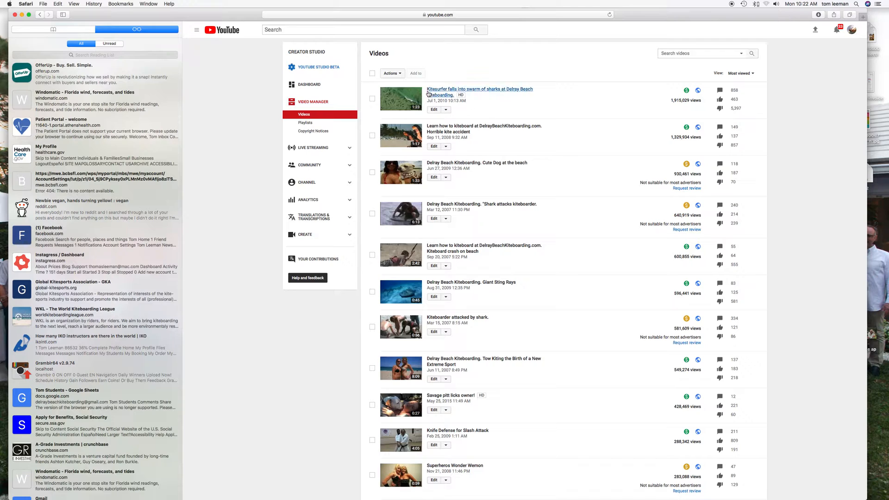
pyautogui.moveTo(635, 103)
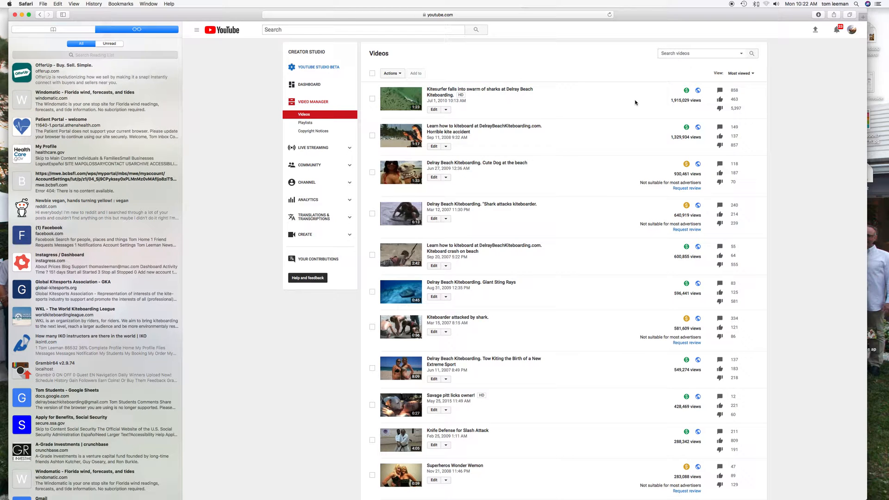
pyautogui.moveTo(658, 120)
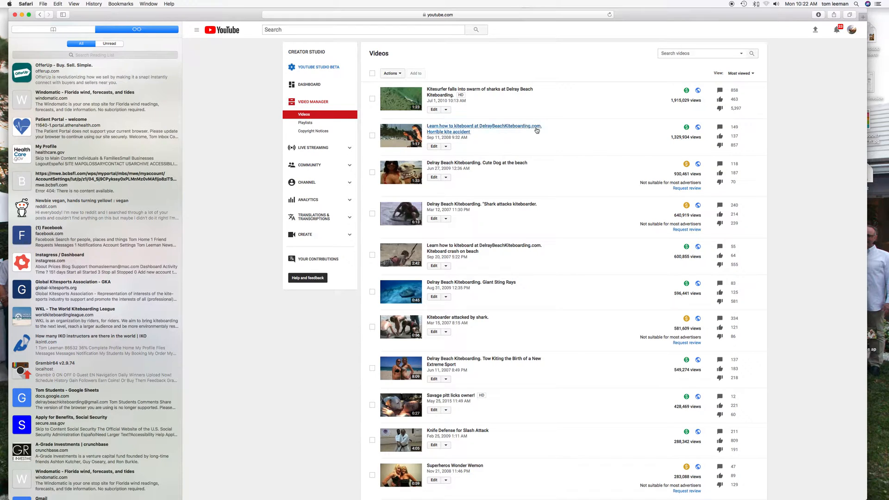
pyautogui.moveTo(657, 176)
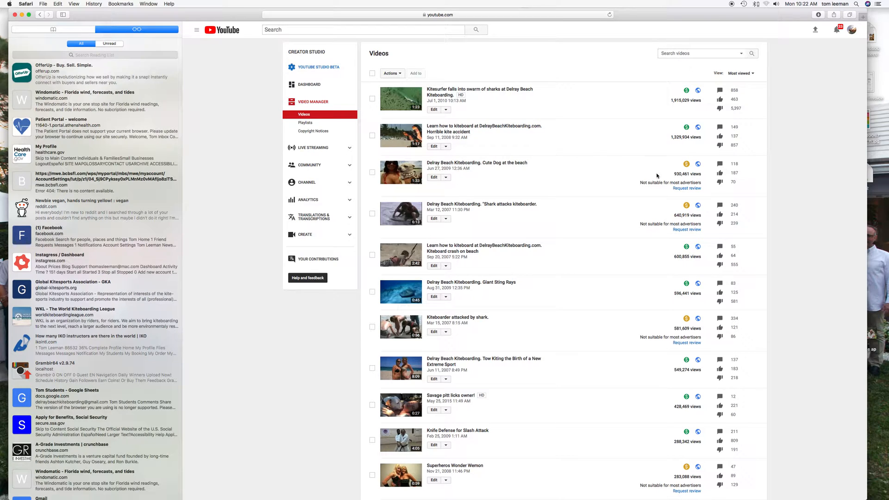
pyautogui.moveTo(653, 183)
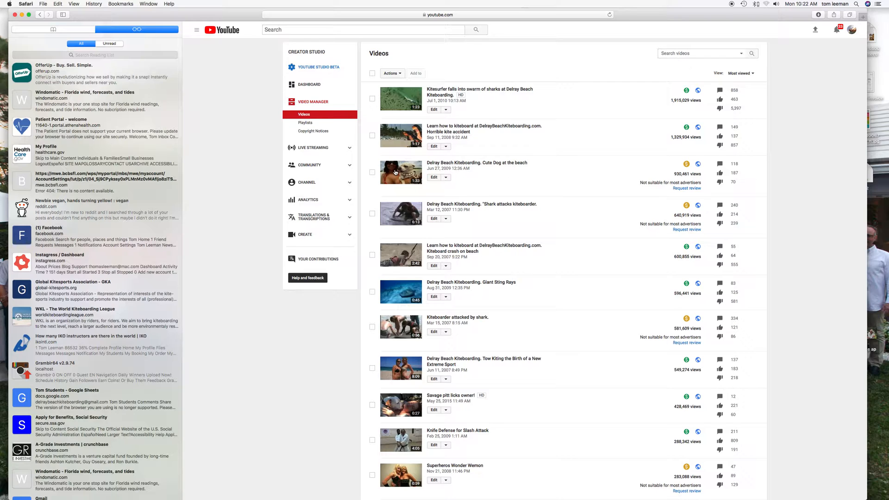
pyautogui.moveTo(492, 221)
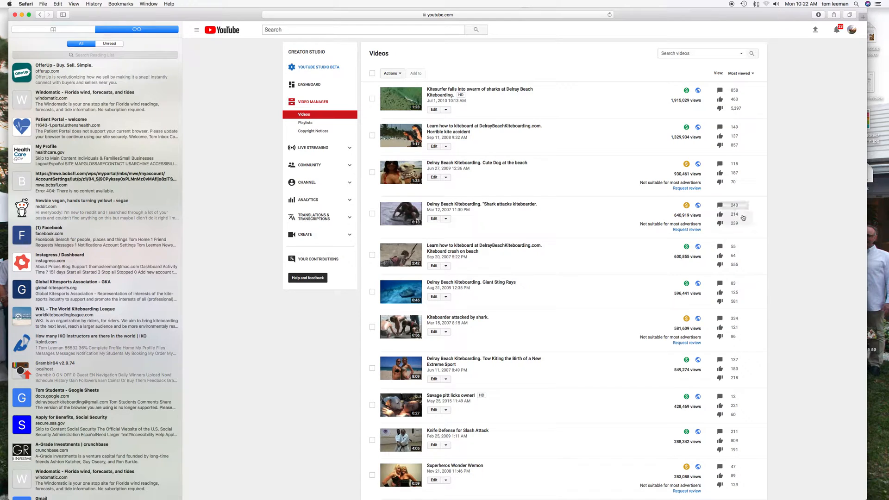
pyautogui.scroll(-3)
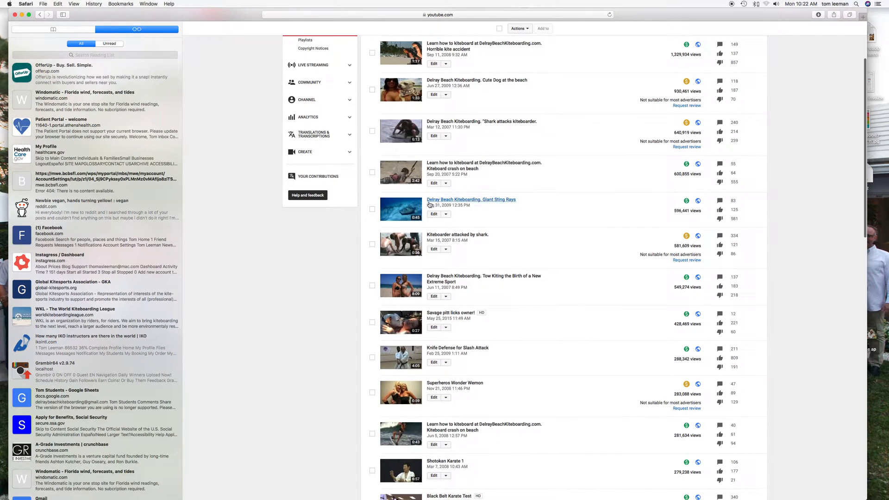
pyautogui.moveTo(636, 207)
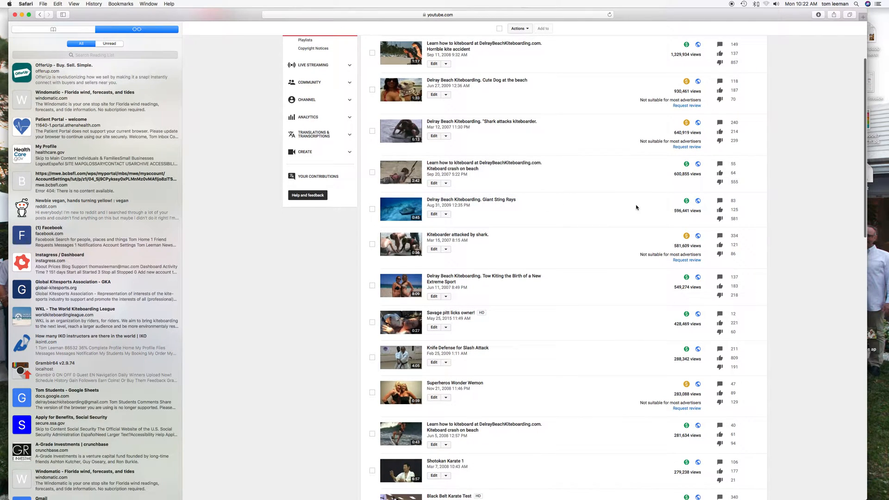
pyautogui.scroll(-3)
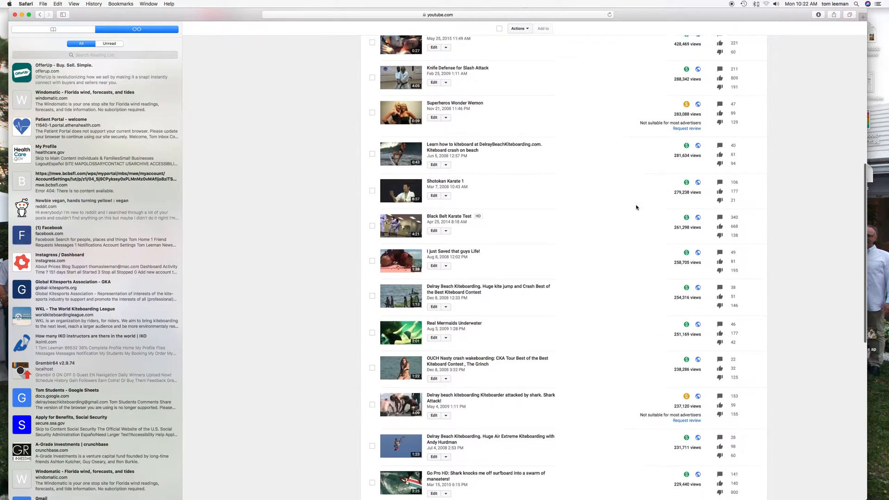
pyautogui.scroll(-3)
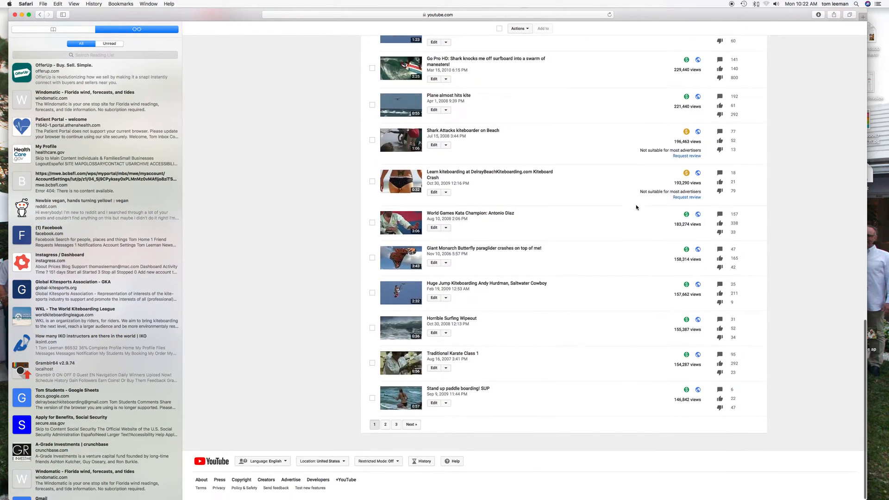
pyautogui.click(741, 73)
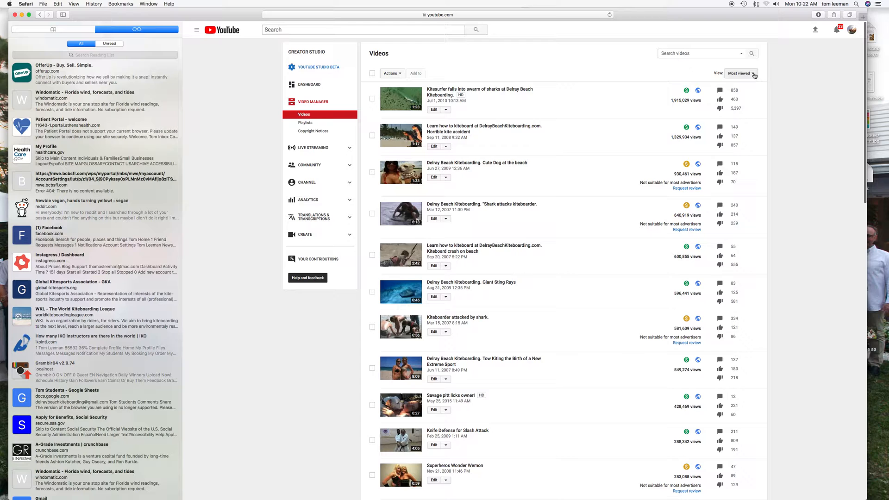
# - Filter the video list to Unlisted, then to Not Monetized, leaving five videos
pyautogui.click(740, 72)
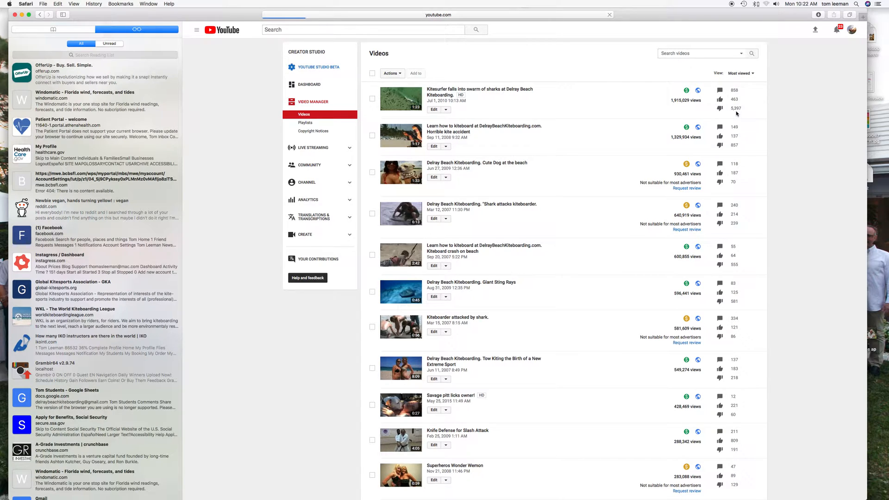
pyautogui.click(740, 73)
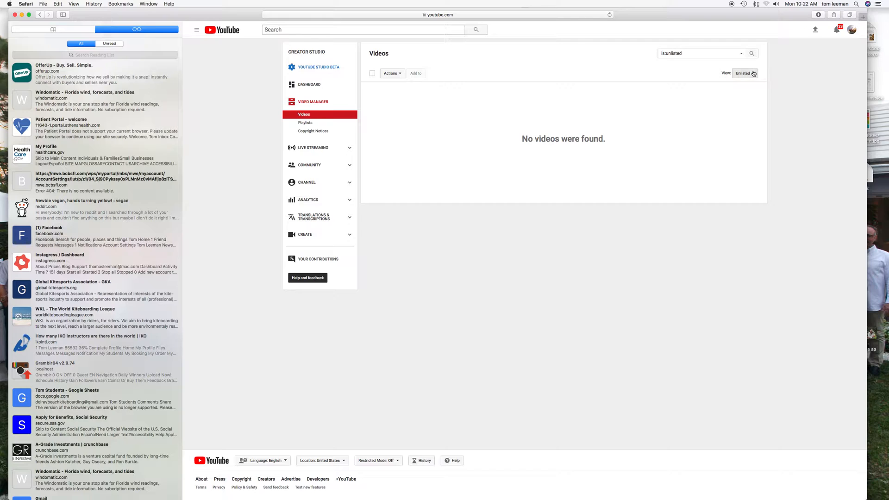
pyautogui.click(745, 73)
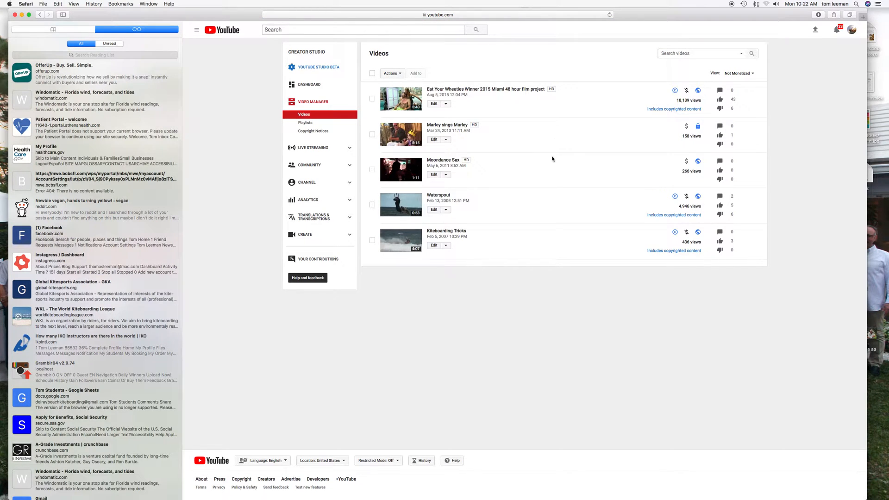
pyautogui.moveTo(590, 142)
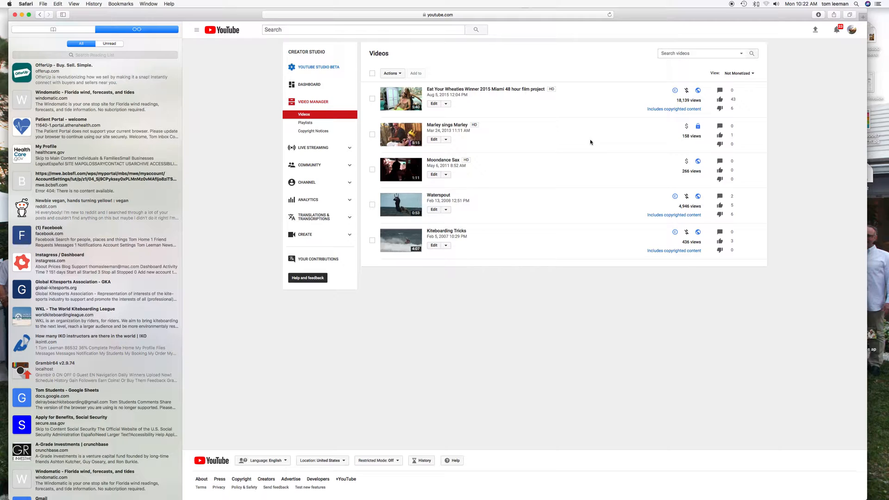
pyautogui.moveTo(642, 205)
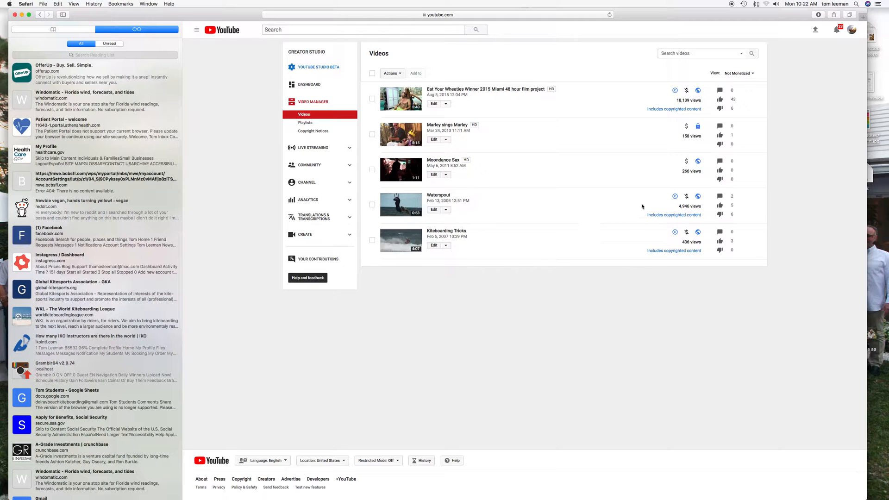
pyautogui.moveTo(603, 105)
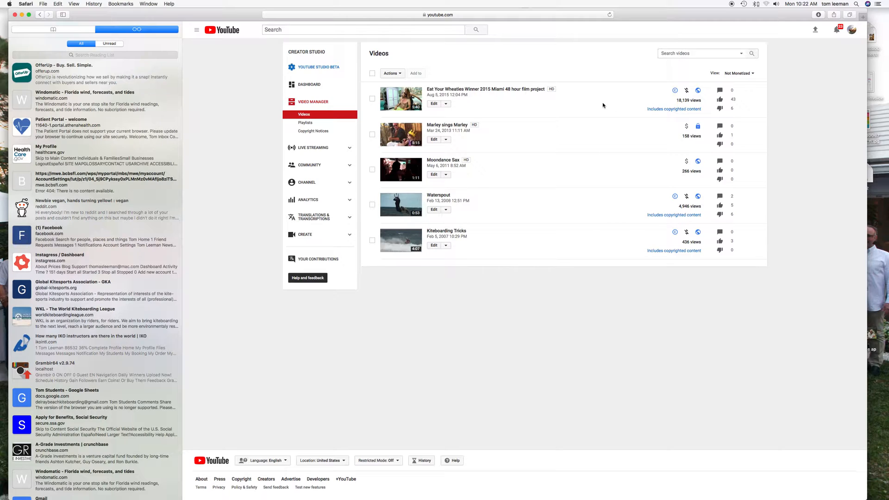
pyautogui.moveTo(663, 99)
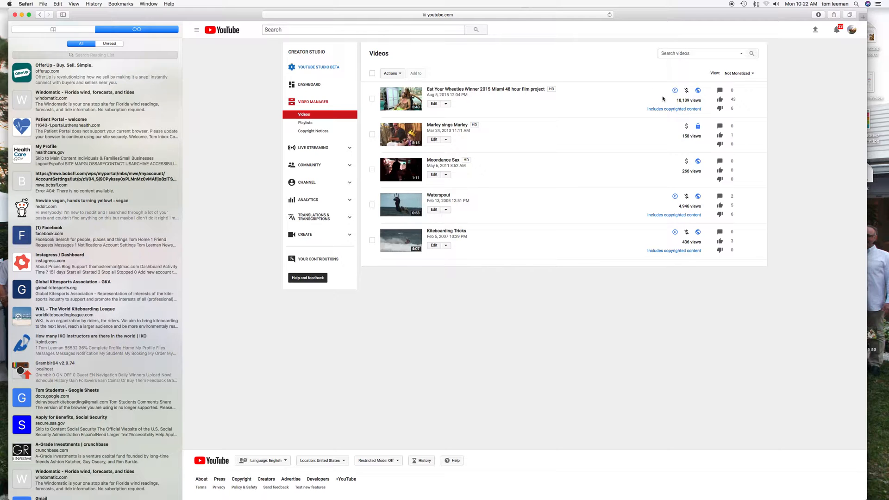
pyautogui.moveTo(431, 120)
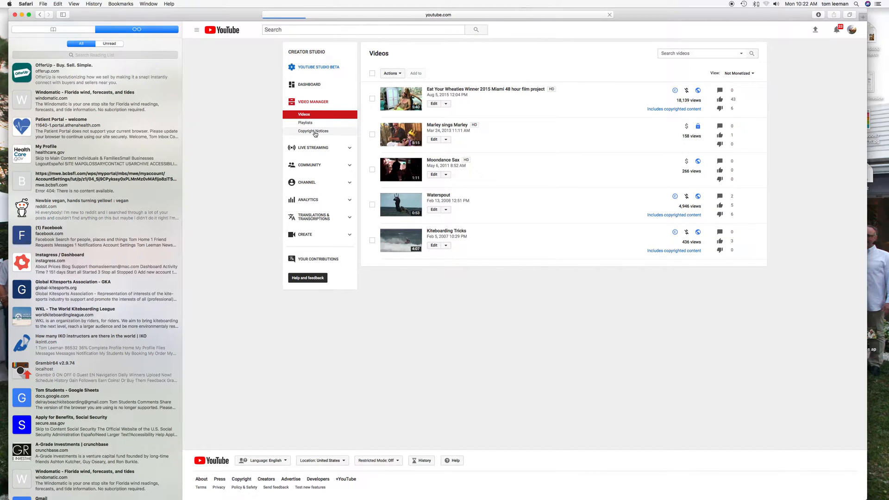
# - Review Copyright Notices (three flagged videos), then return to the full 1,079-video list
pyautogui.click(313, 130)
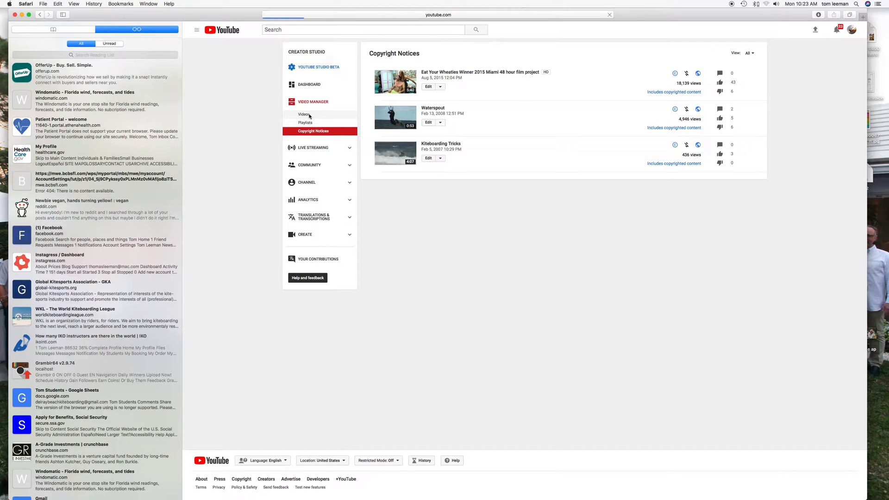
pyautogui.click(305, 114)
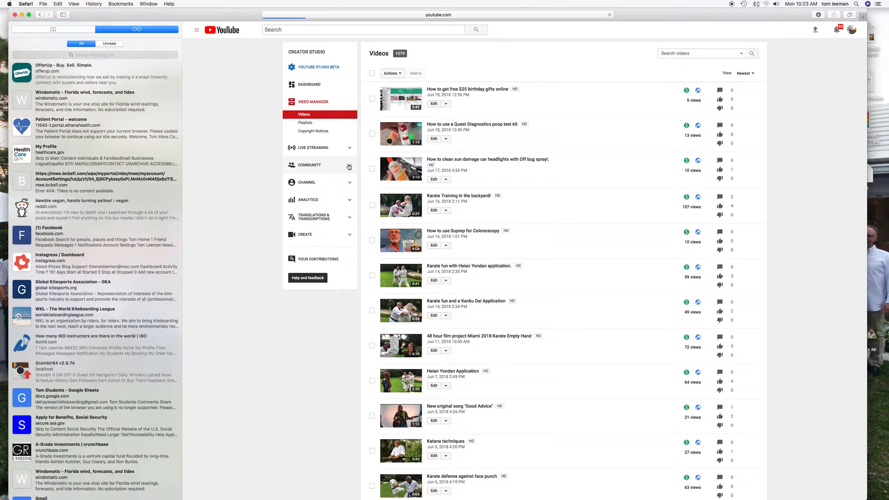
# - Browse Community comments and private messages, then the 5,554-subscriber list
pyautogui.click(310, 164)
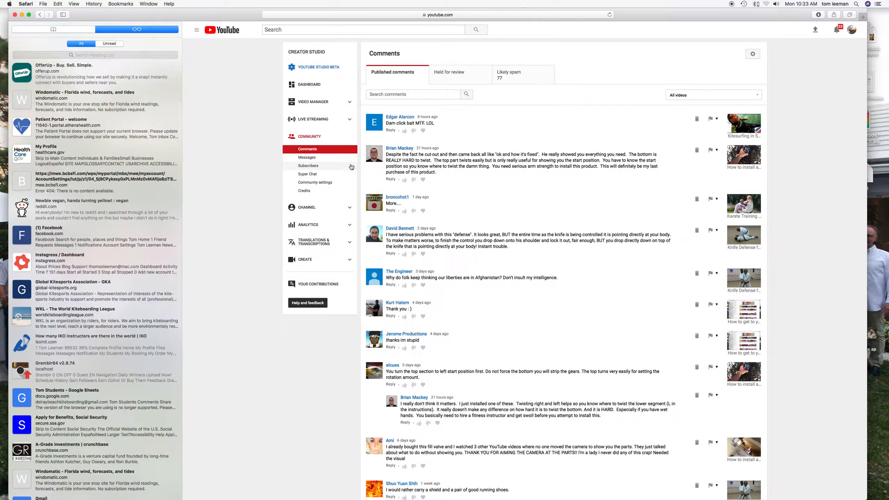
pyautogui.moveTo(487, 127)
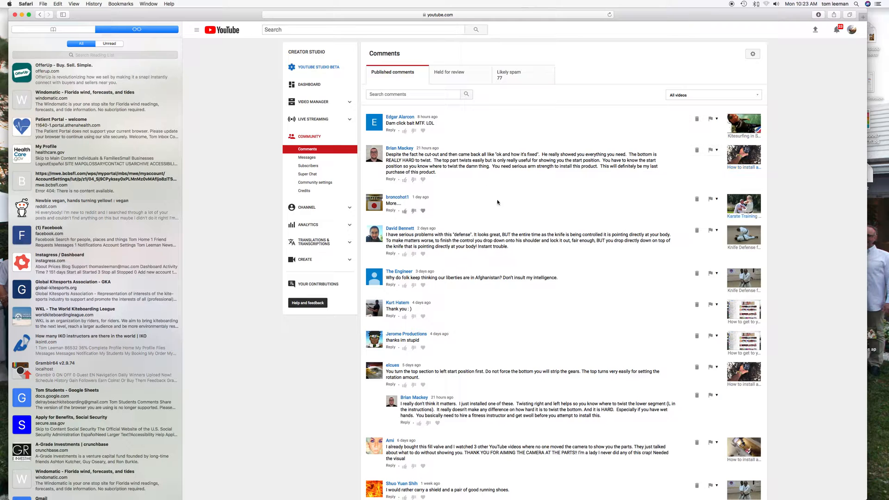
pyautogui.moveTo(492, 391)
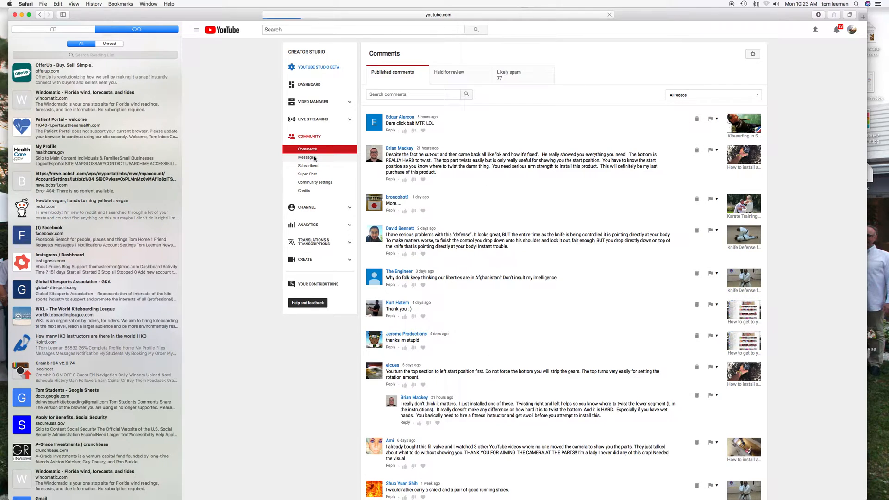
pyautogui.click(306, 157)
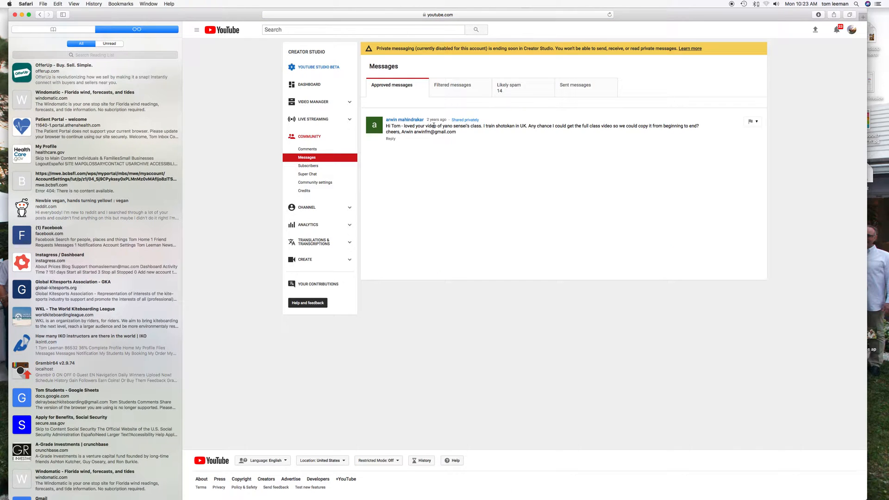
pyautogui.click(309, 166)
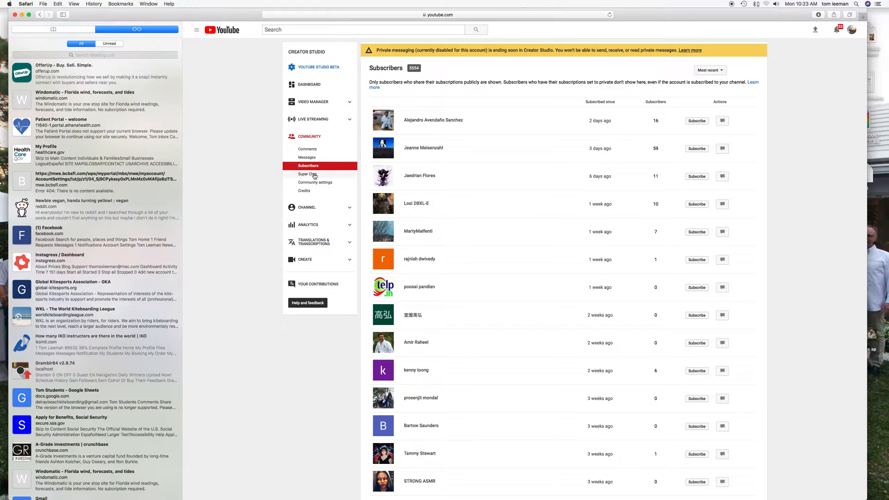
pyautogui.moveTo(315, 182)
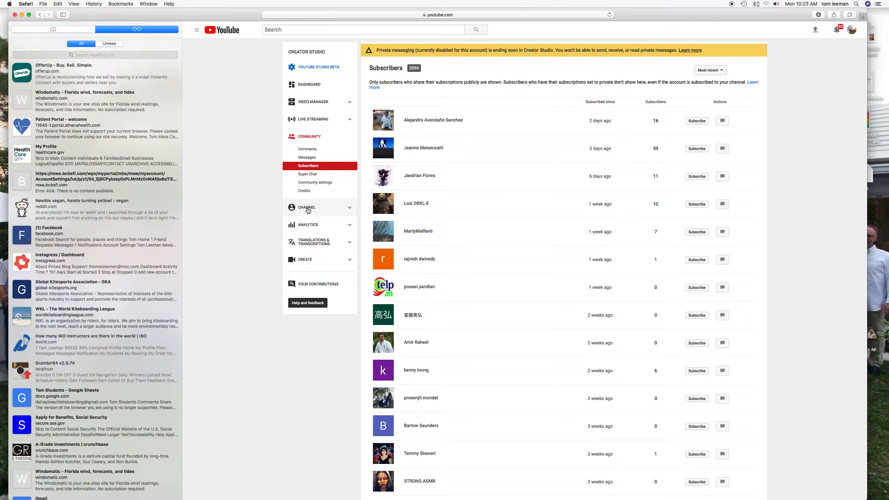
pyautogui.click(307, 206)
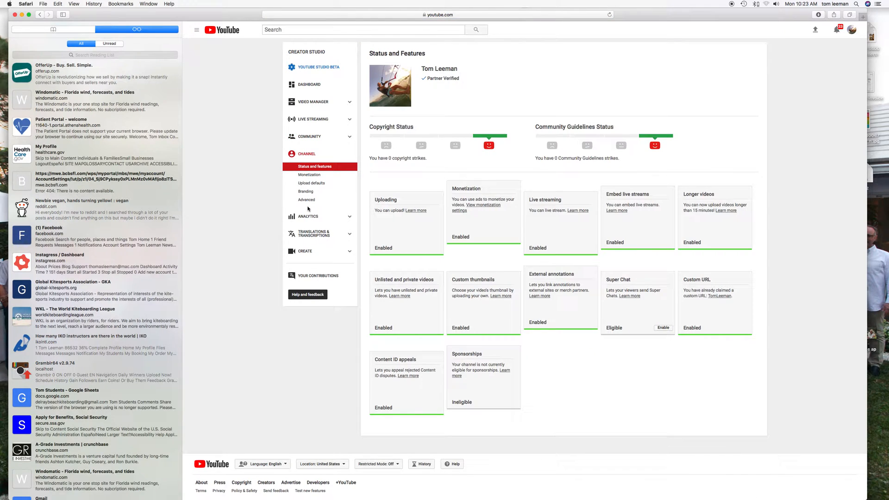
pyautogui.moveTo(385, 165)
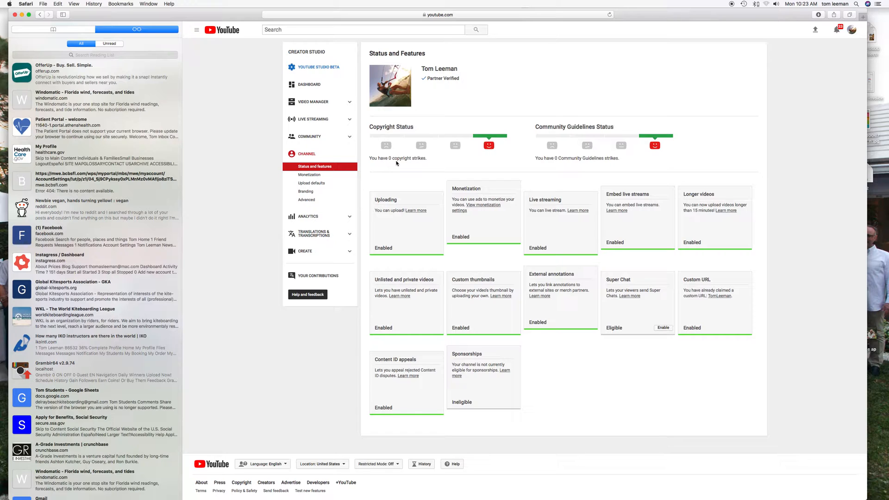
pyautogui.moveTo(567, 159)
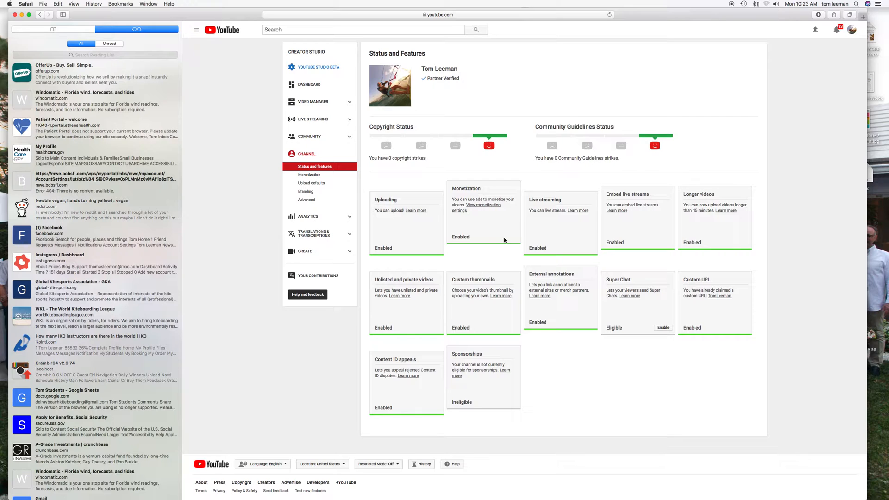
pyautogui.moveTo(533, 314)
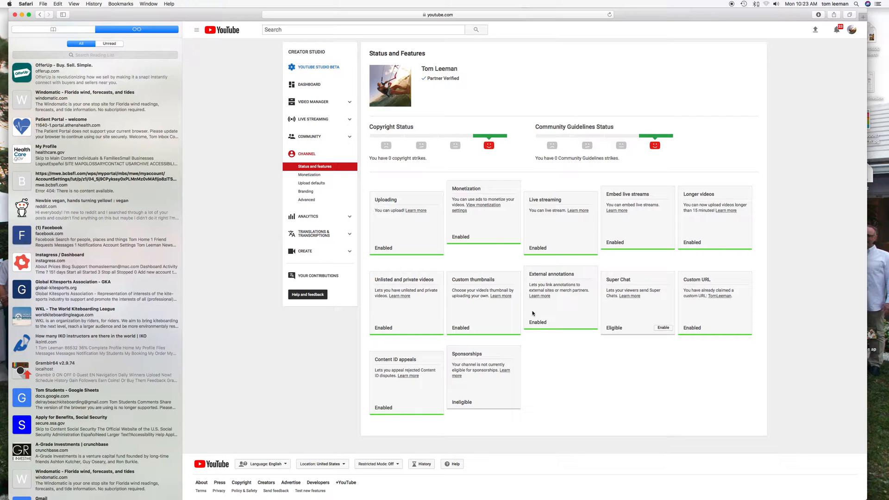
pyautogui.moveTo(550, 388)
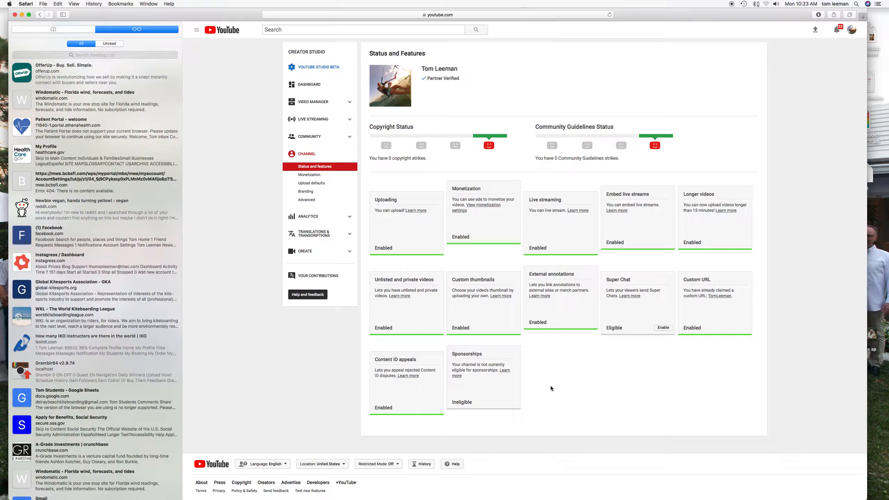
pyautogui.moveTo(605, 334)
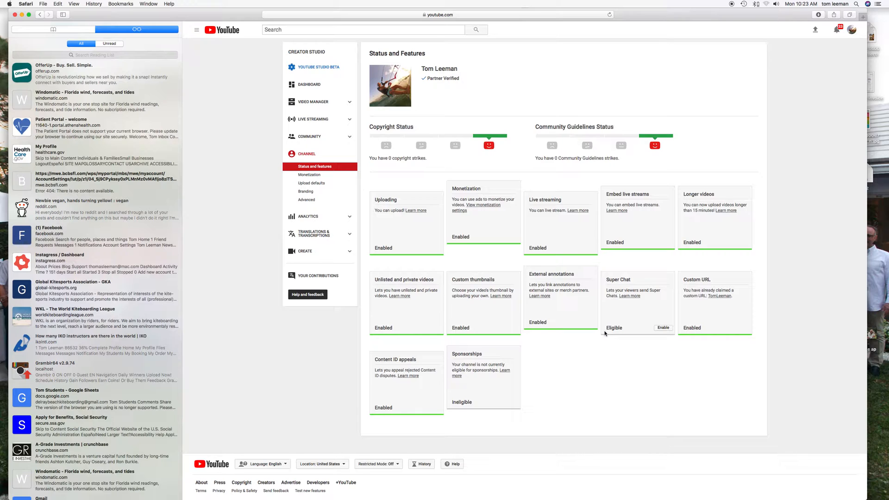
pyautogui.moveTo(338, 218)
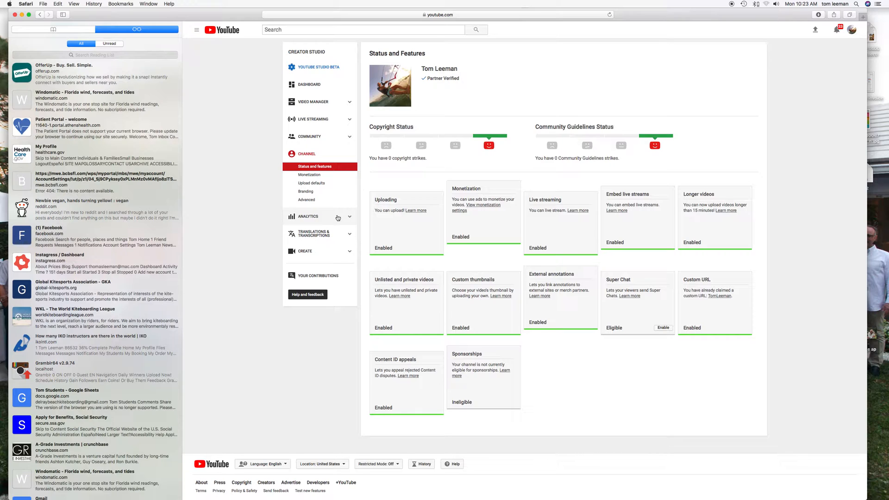
# - View the 28-day Analytics overview, including Top 10 Videos and geography charts
pyautogui.click(309, 217)
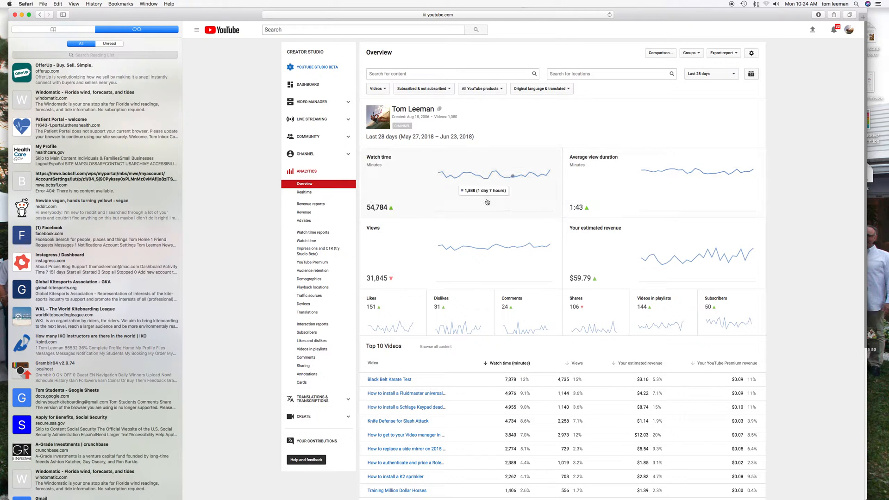
pyautogui.moveTo(384, 216)
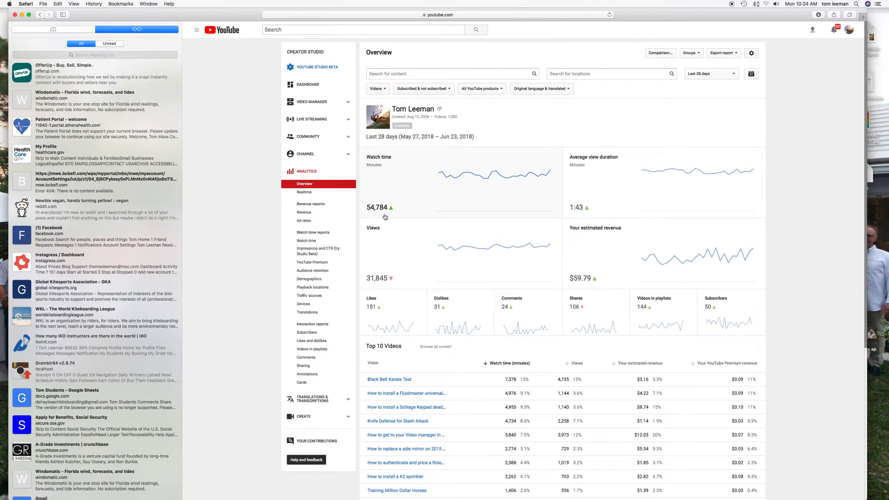
pyautogui.moveTo(577, 208)
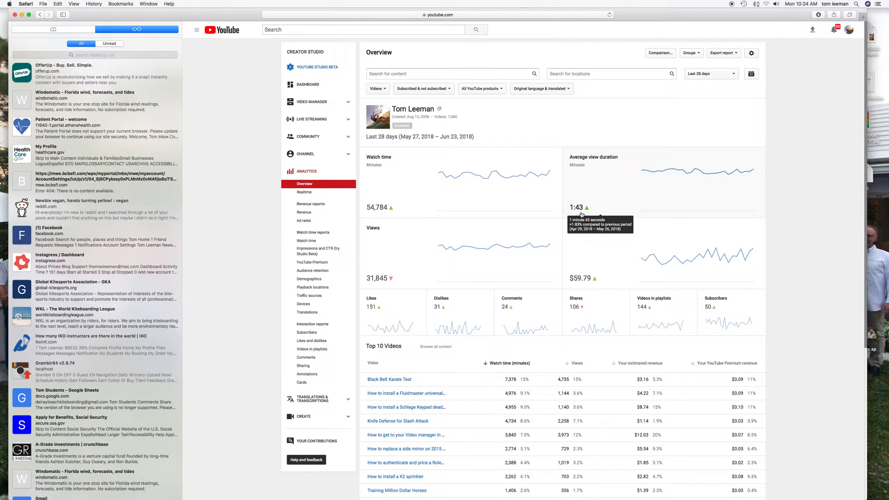
pyautogui.moveTo(367, 285)
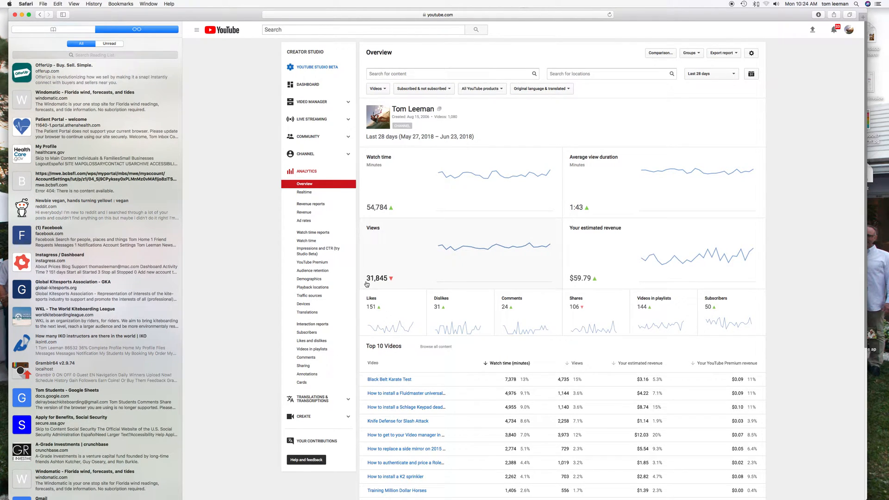
pyautogui.moveTo(376, 279)
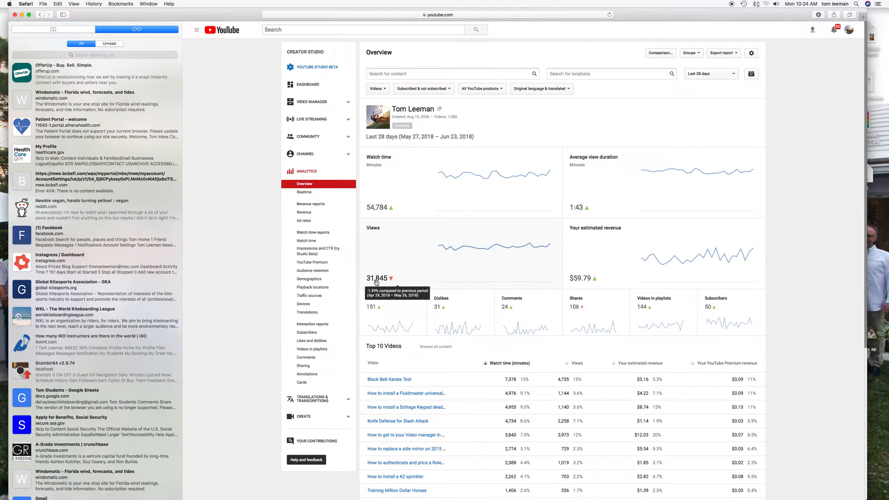
pyautogui.moveTo(381, 314)
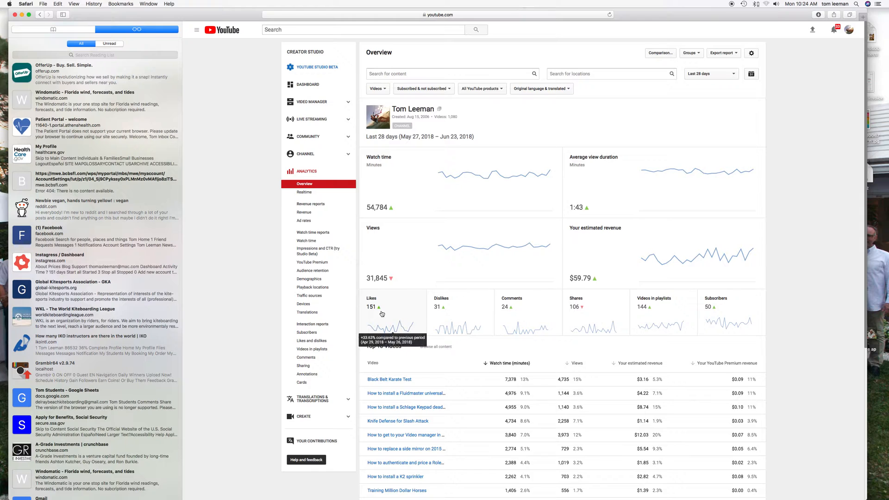
pyautogui.moveTo(524, 320)
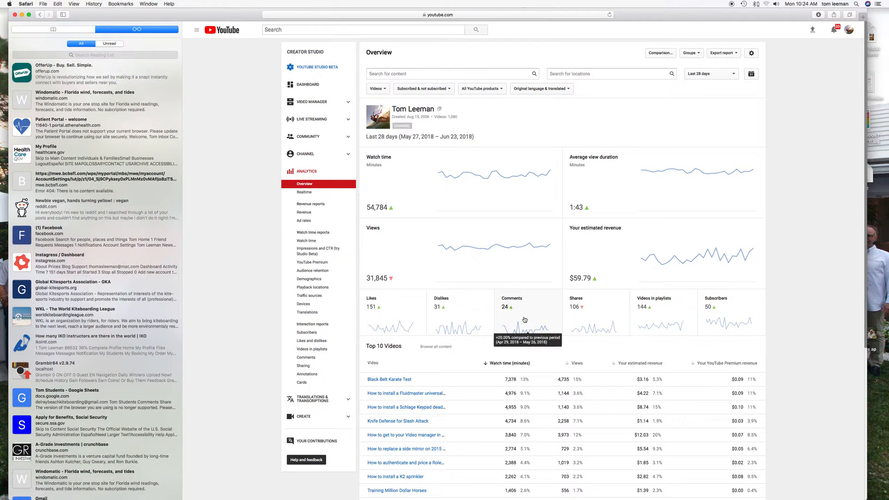
pyautogui.scroll(-3)
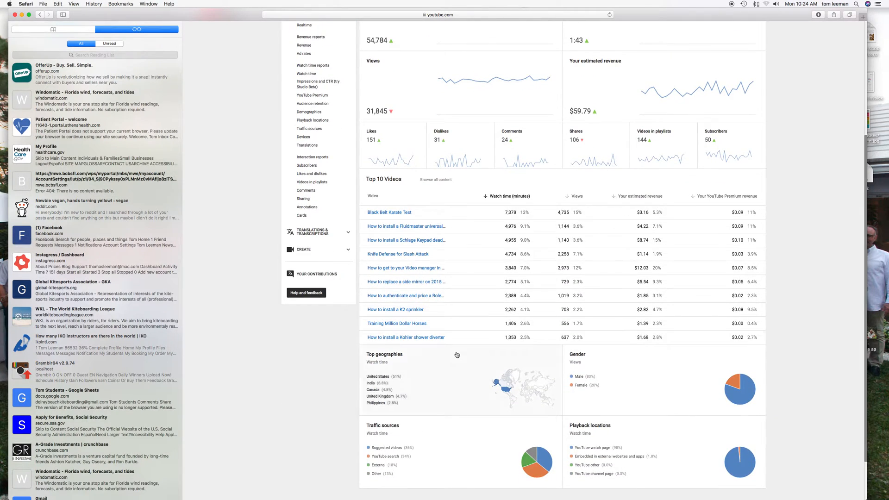
pyautogui.moveTo(681, 371)
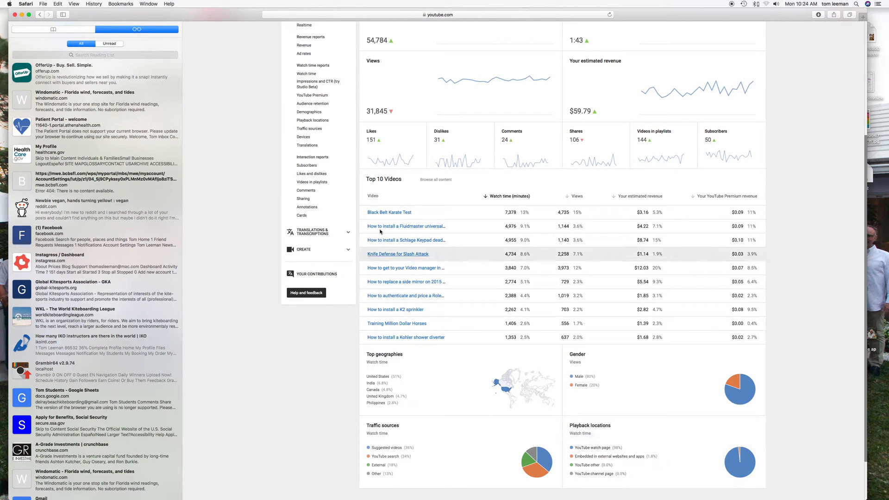
pyautogui.scroll(3)
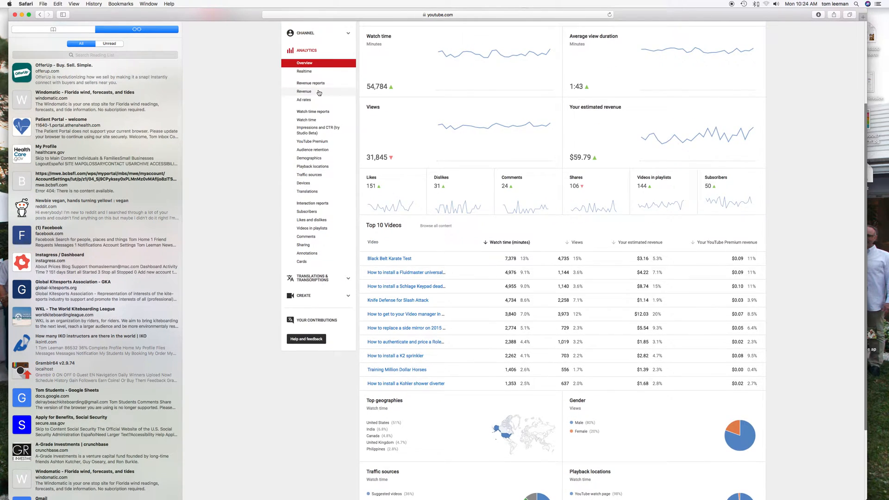
# - View the Revenue report's daily chart and per-video earnings table for $59.79 over 28 days
pyautogui.click(304, 92)
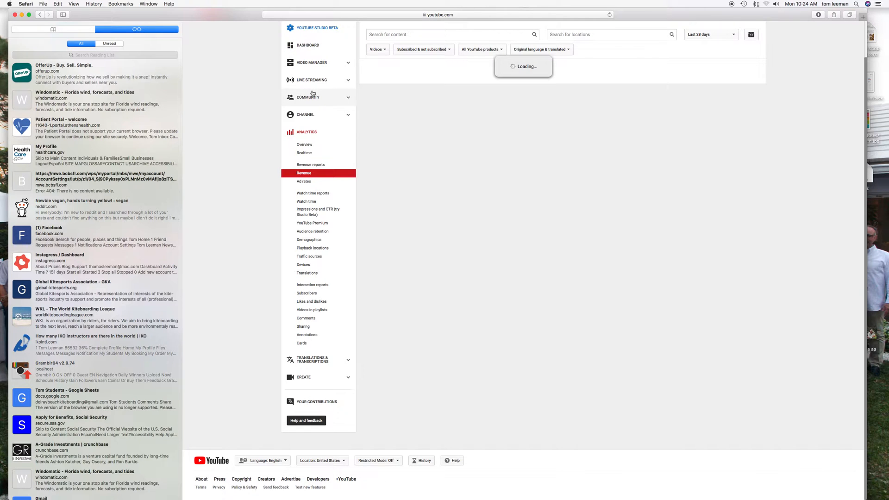
pyautogui.click(303, 173)
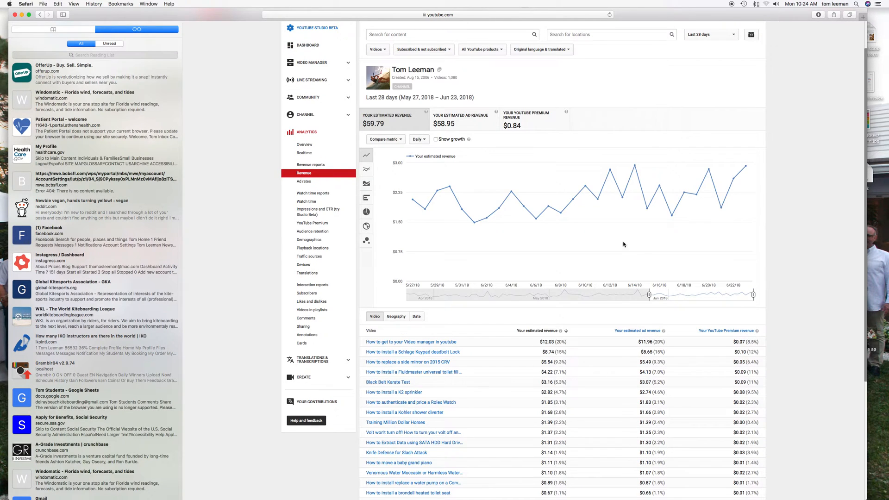
pyautogui.scroll(-3)
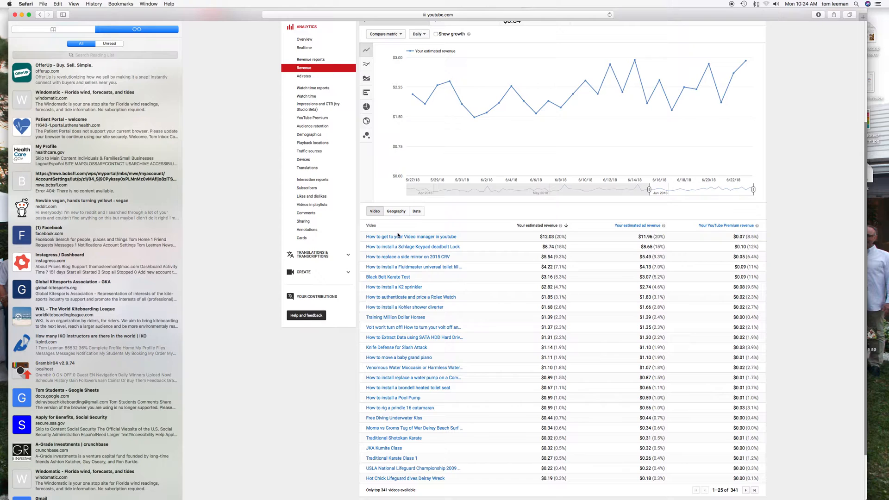
pyautogui.moveTo(451, 334)
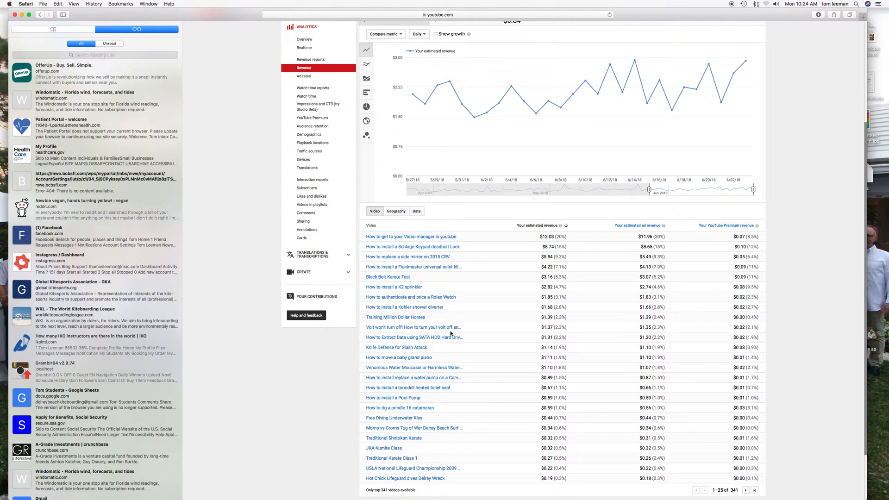
pyautogui.scroll(3)
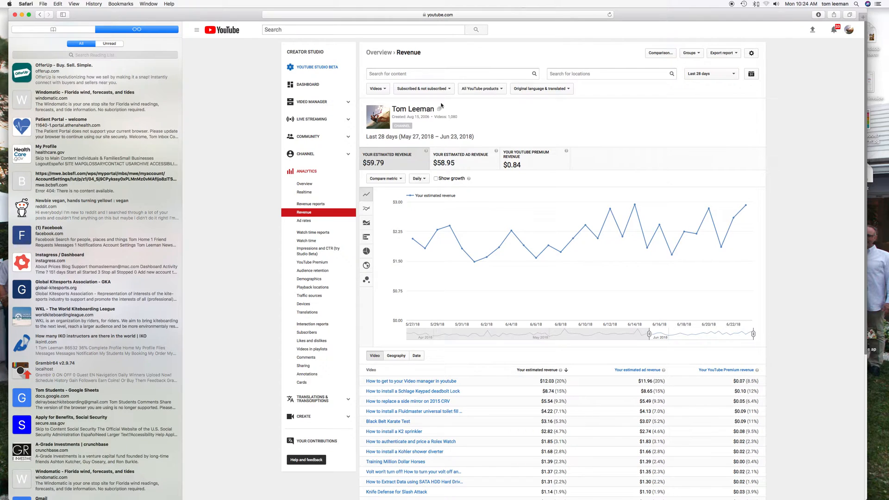
# - Explore the Videos/Playlists, Subscribed, and YouTube products filter dropdowns
pyautogui.click(377, 89)
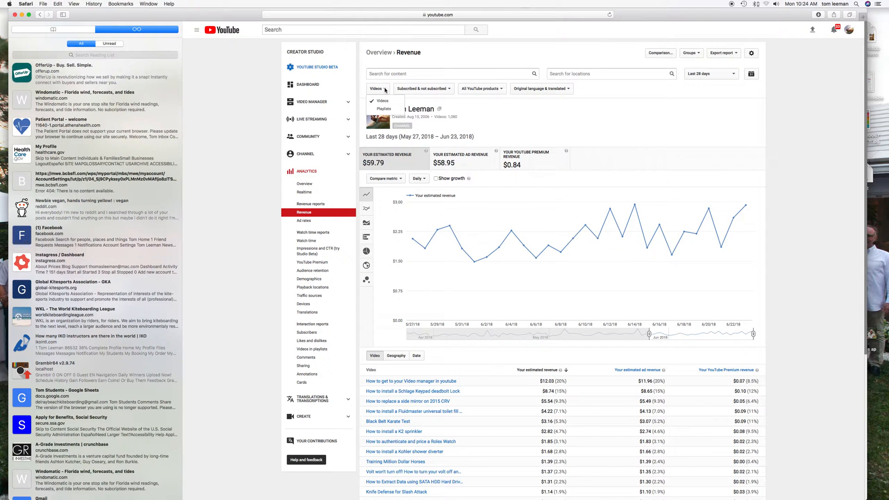
pyautogui.click(377, 89)
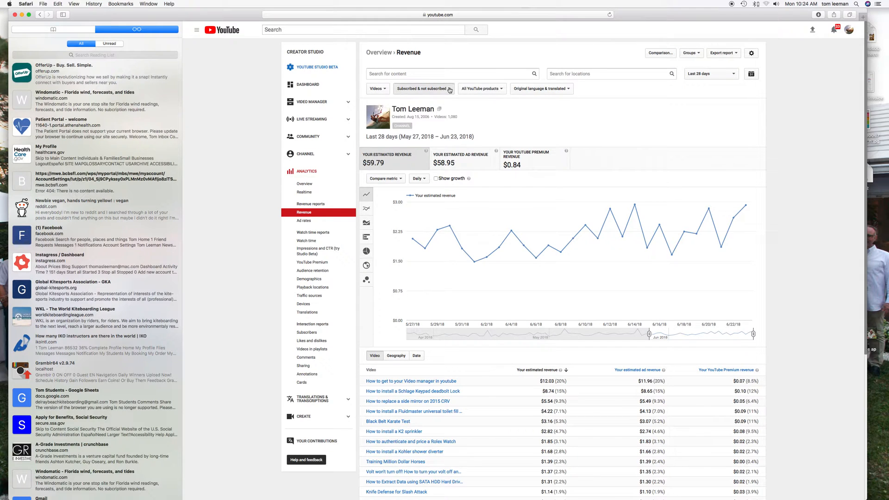
pyautogui.click(422, 89)
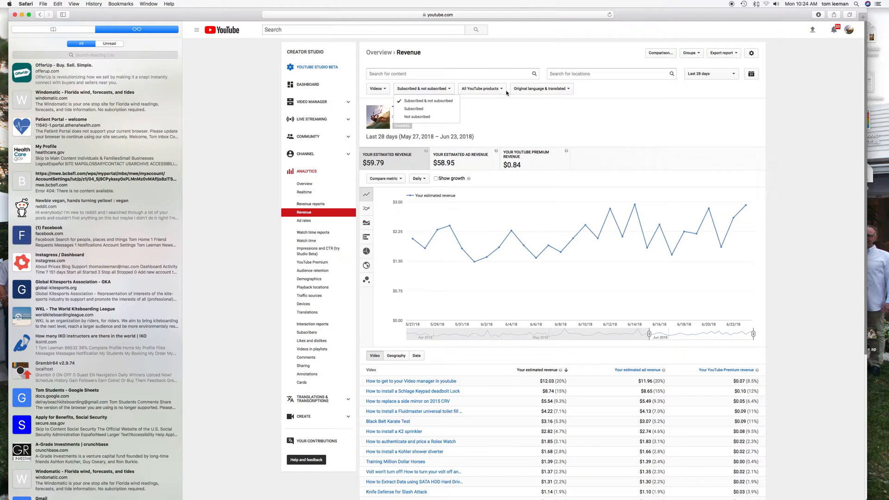
pyautogui.click(481, 89)
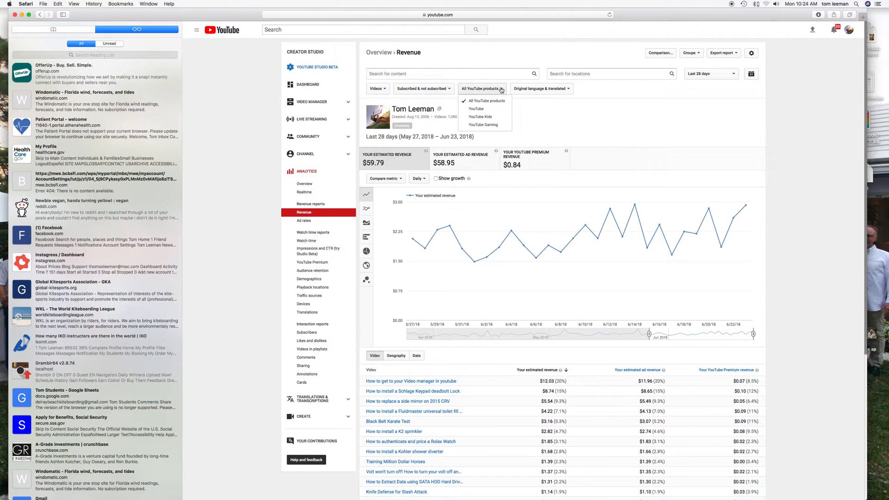
pyautogui.moveTo(483, 125)
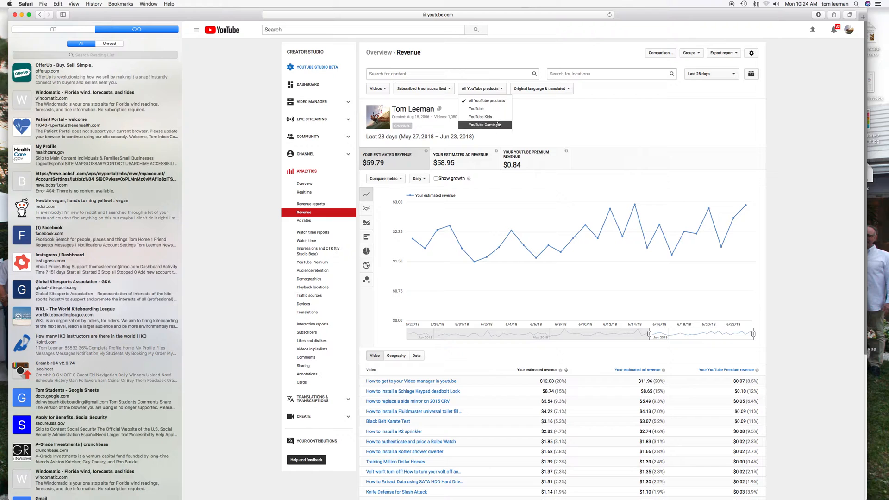